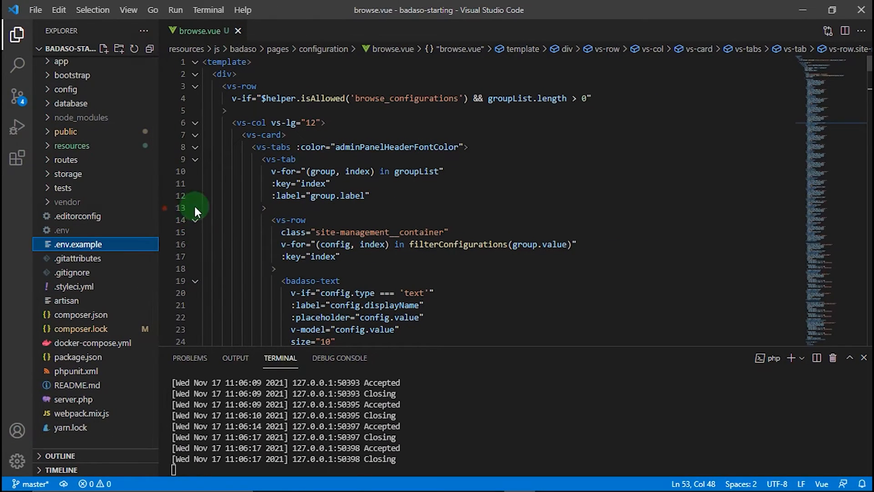
mouse_move(126, 233)
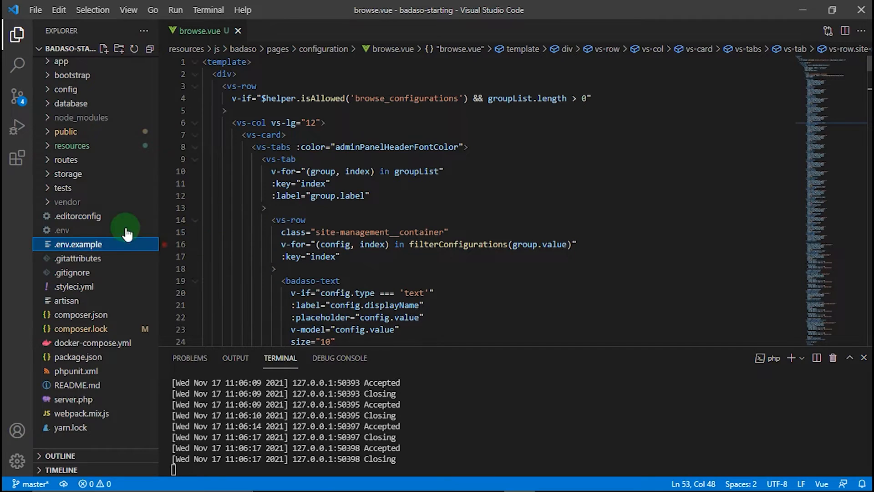
mouse_move(81, 149)
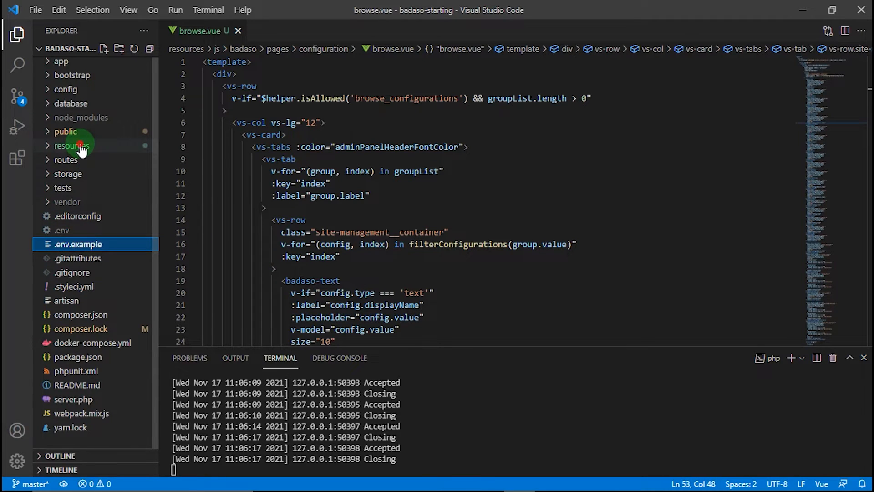
Create a folder named 'about' inside resources/js/badaso/pages in the Explorer
left_click(72, 146)
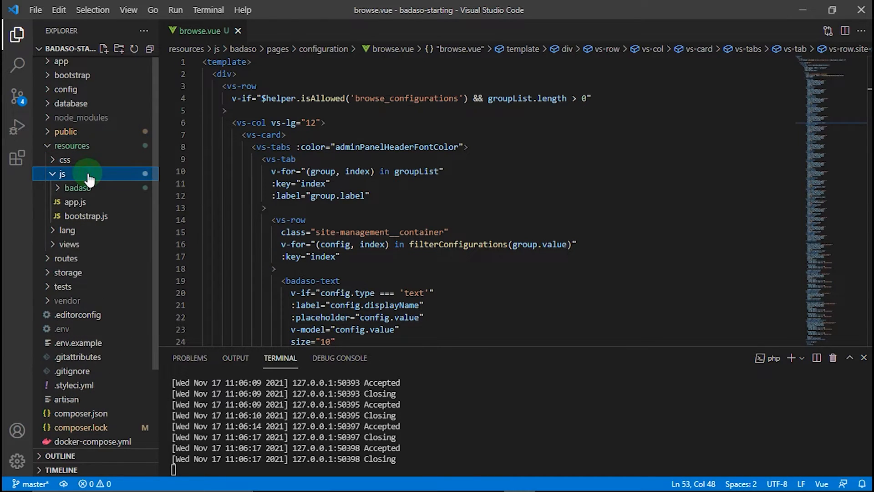
left_click(77, 188)
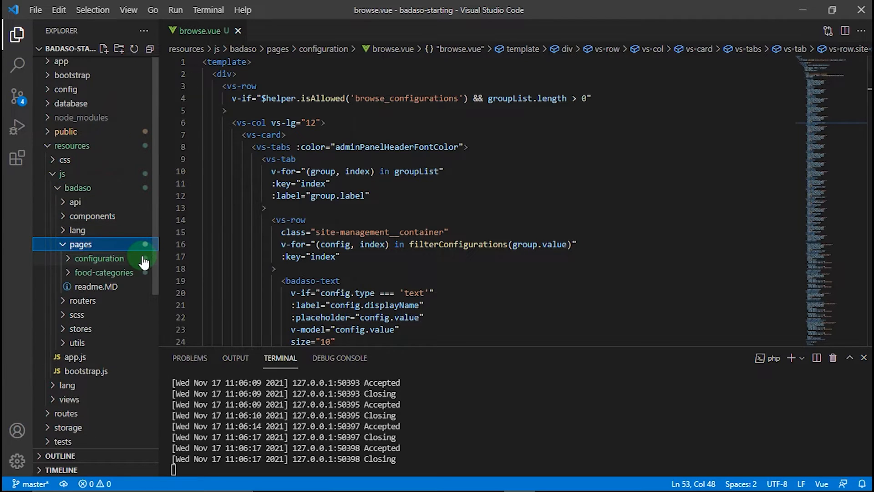
right_click(80, 244)
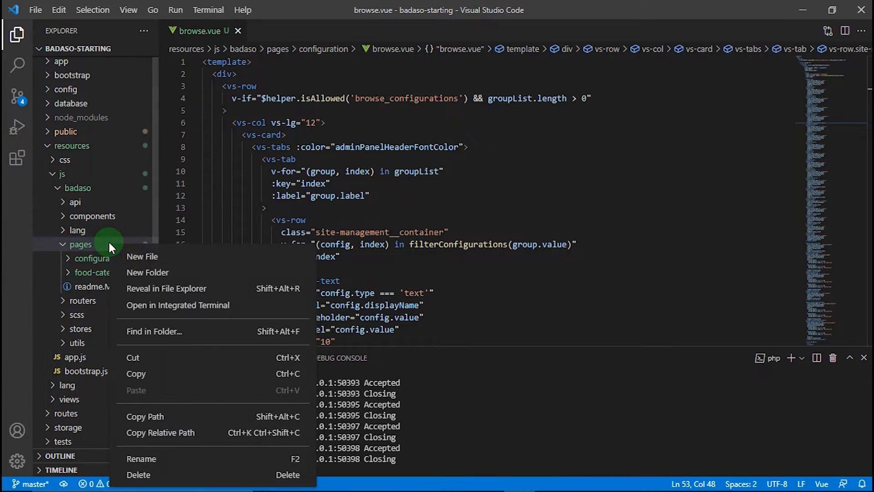
left_click(147, 272)
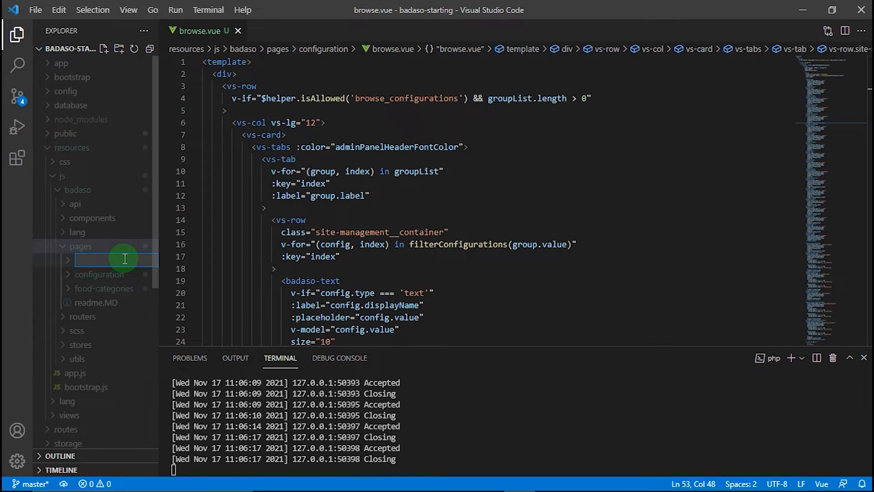
type("A")
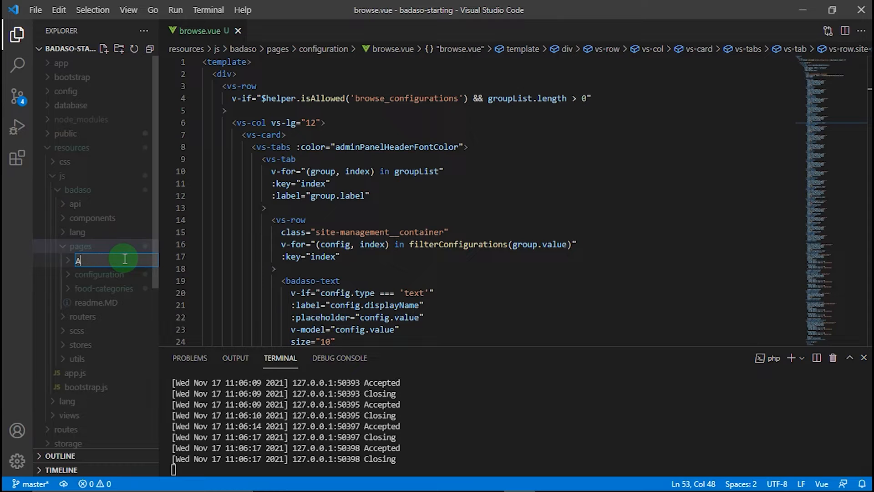
type("b")
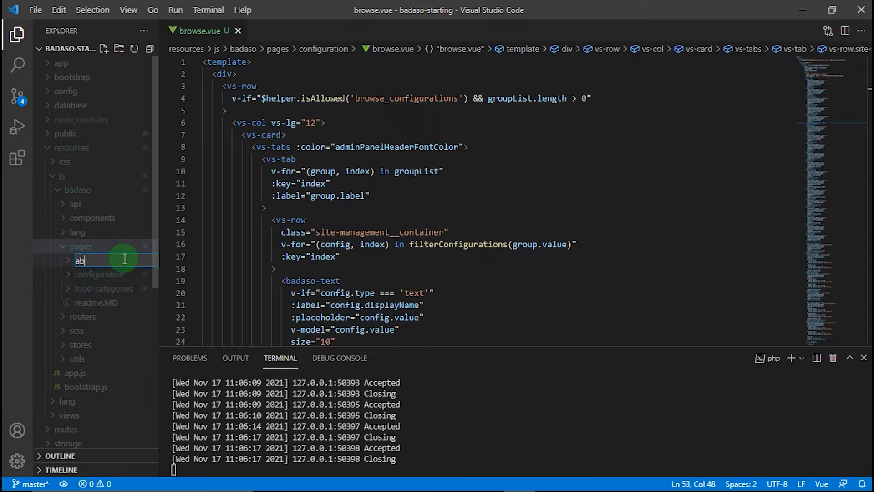
key("Enter")
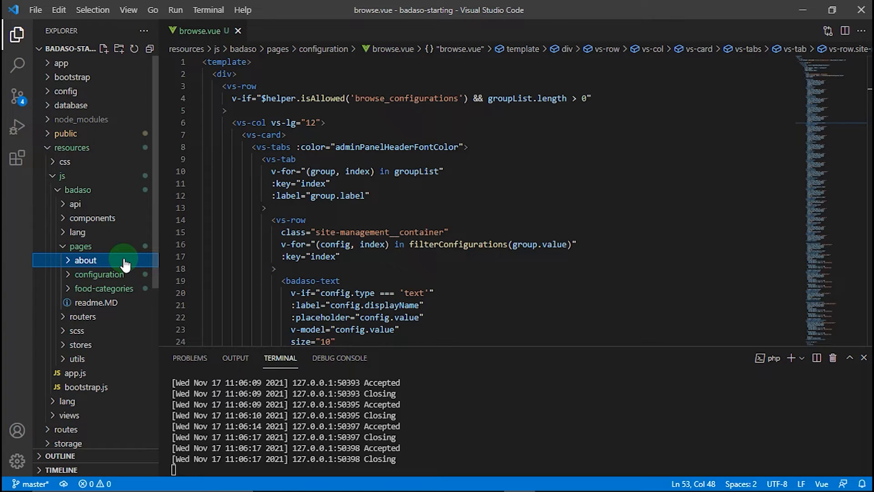
Add a new file named index.vue inside the about folder
right_click(85, 260)
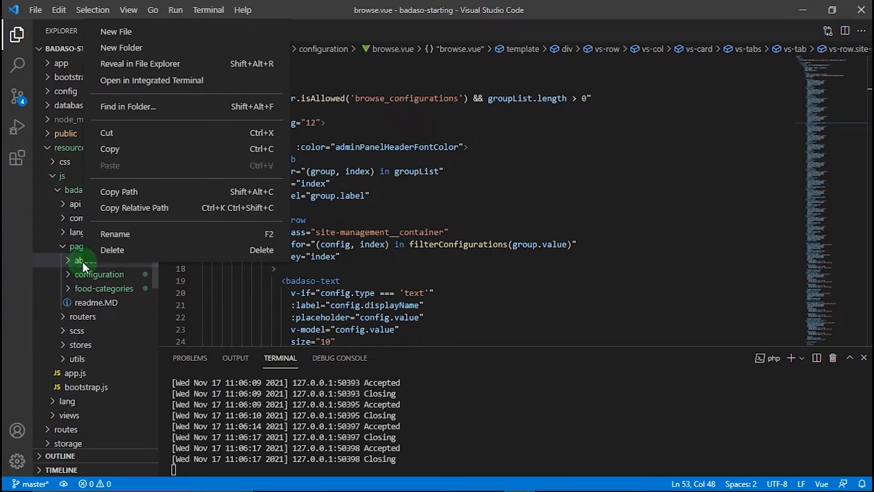
left_click(116, 31)
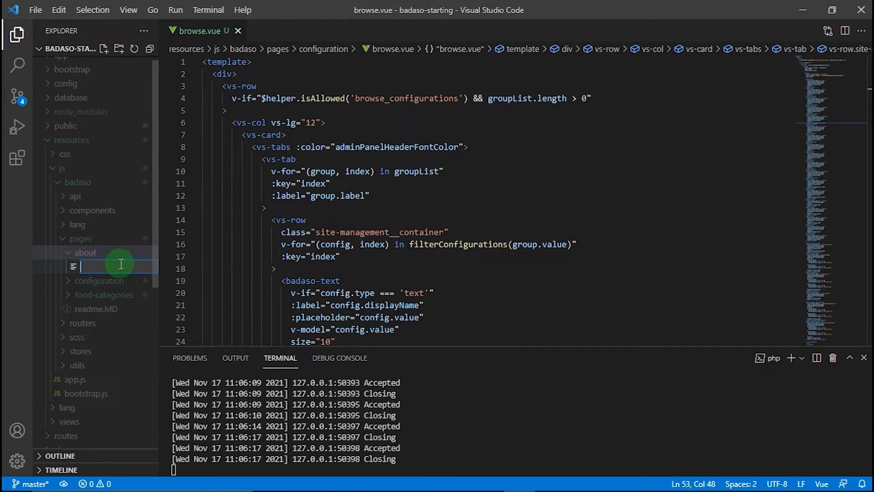
type("index.vue")
type("<template>")
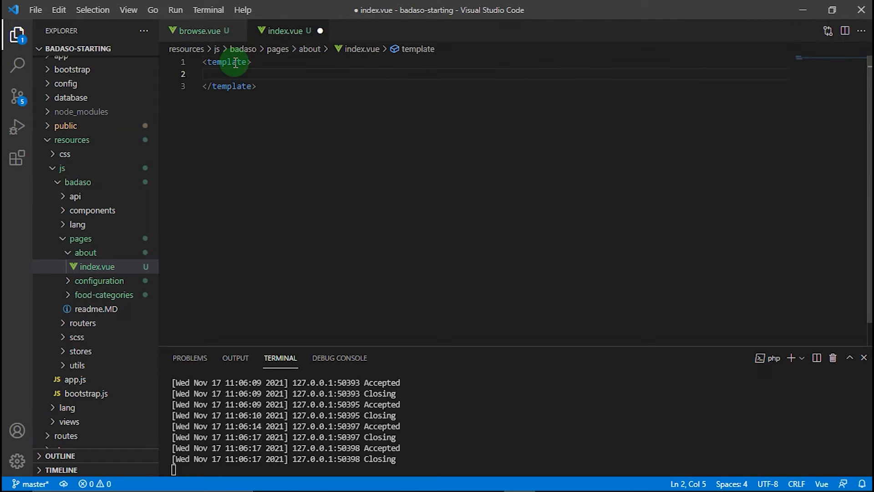
Build the template skeleton: div, vs-row, vs-col vs-lg='12', vs-card and an h1
type("di")
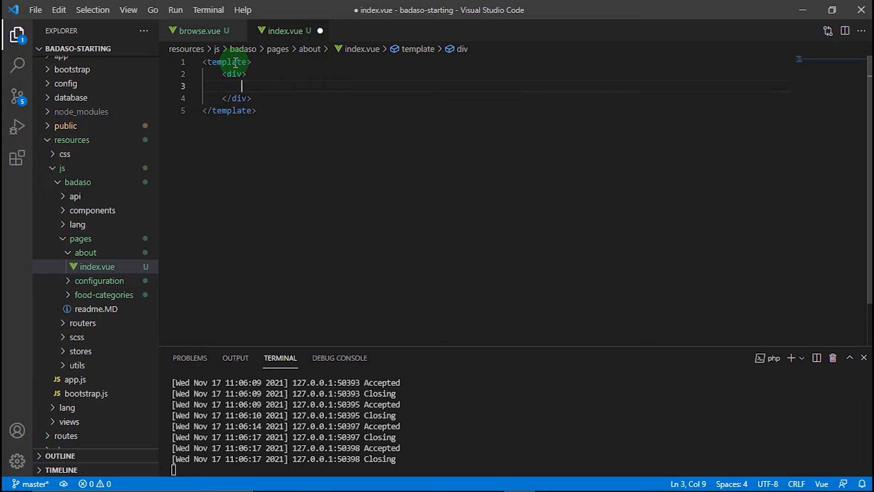
type("<vs-row>")
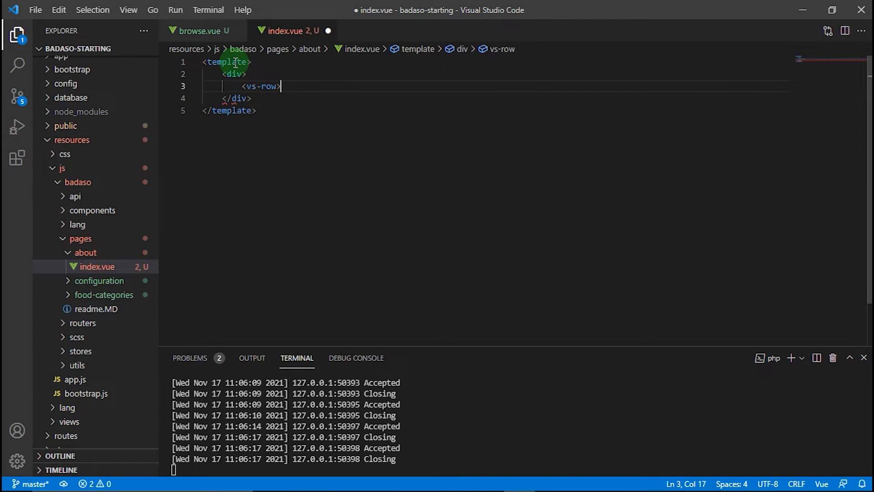
type(">")
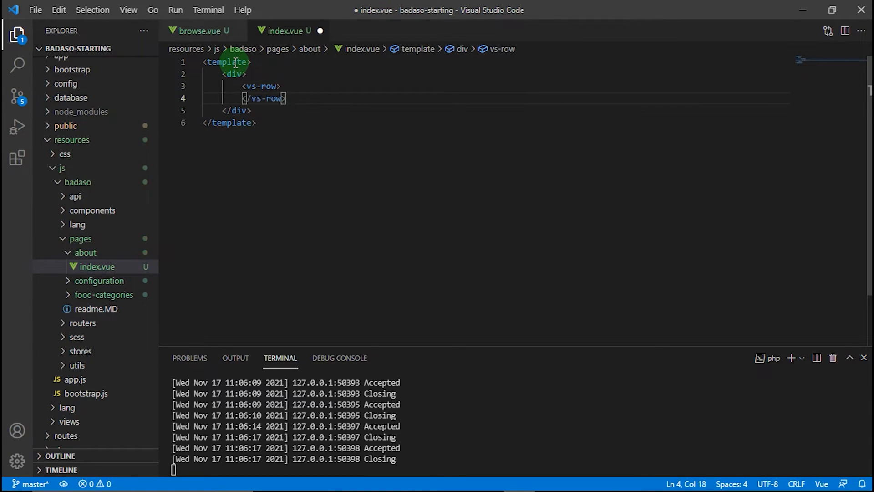
type("<vs")
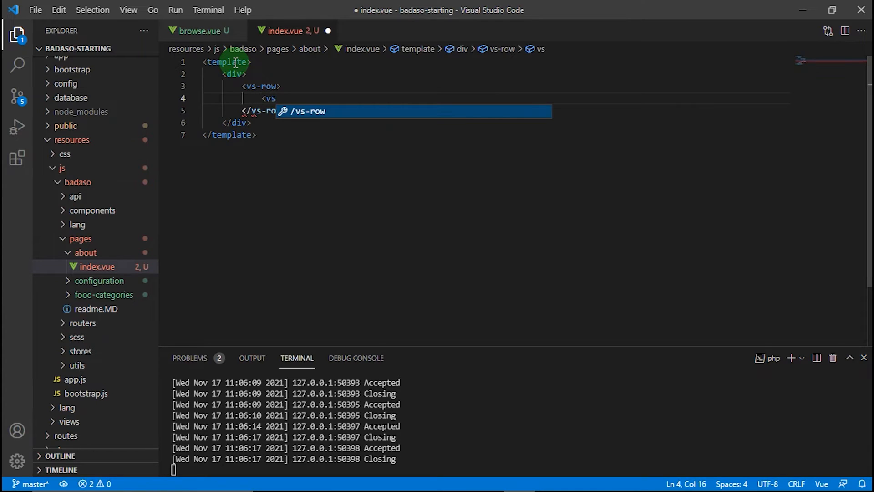
type("-col vs-lg=\"12\">")
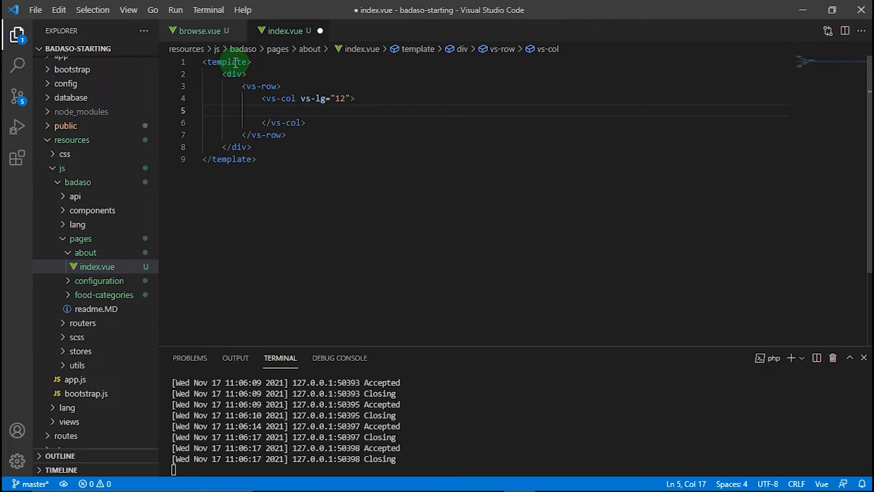
type("<vs-card>")
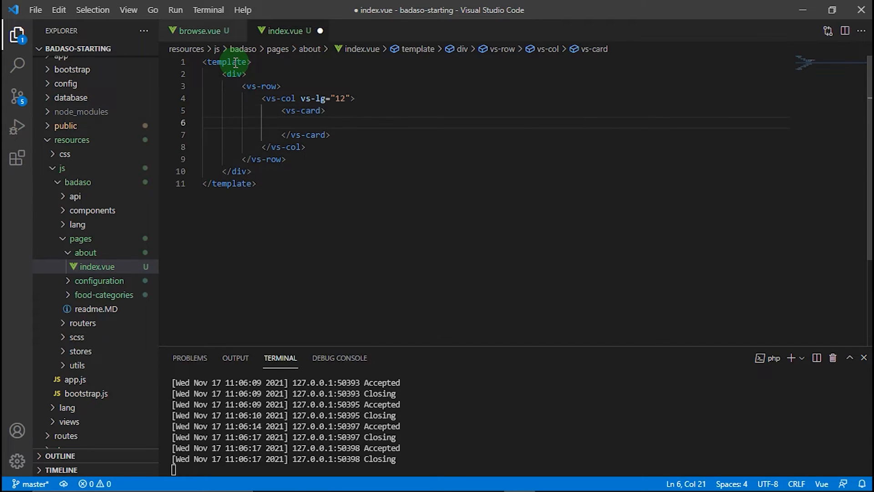
type("h1></h1>")
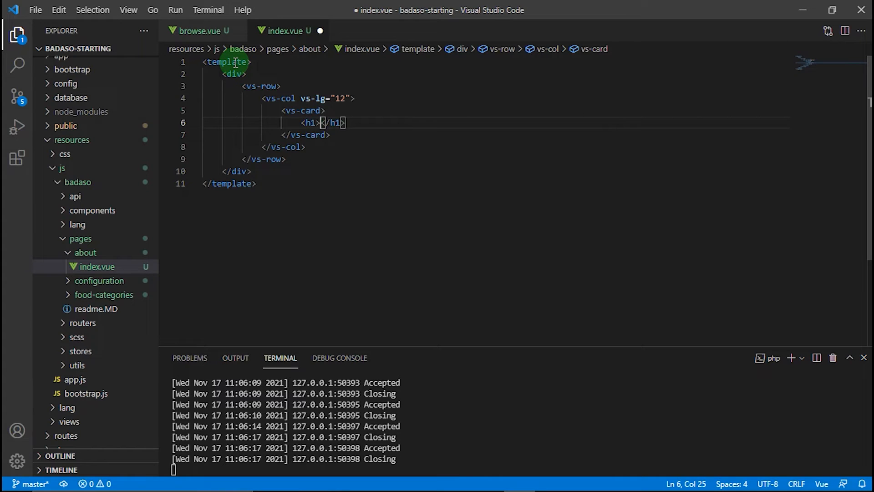
Write 'About' in the h1 and add a lorem ipsum paragraph below it
left_click(322, 122)
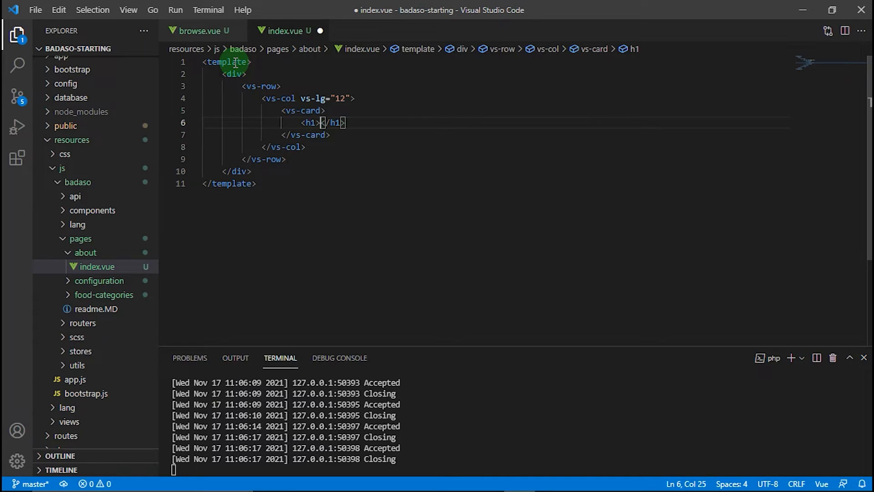
type("About")
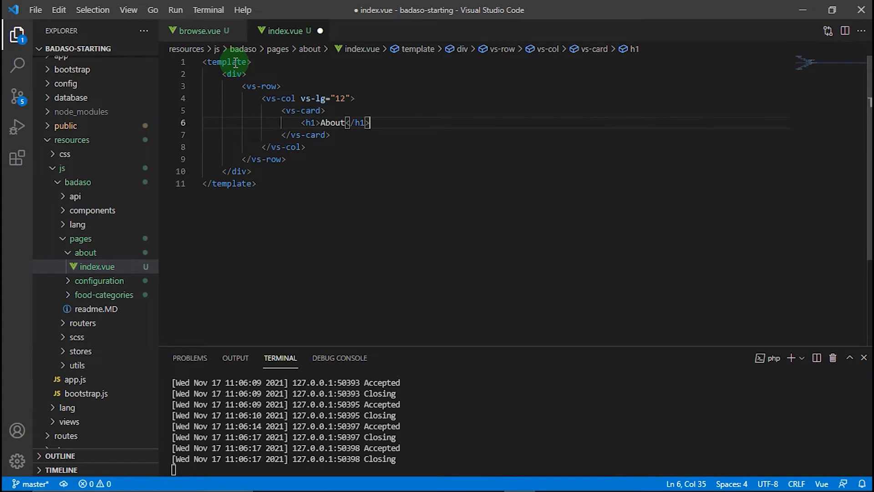
key("Enter")
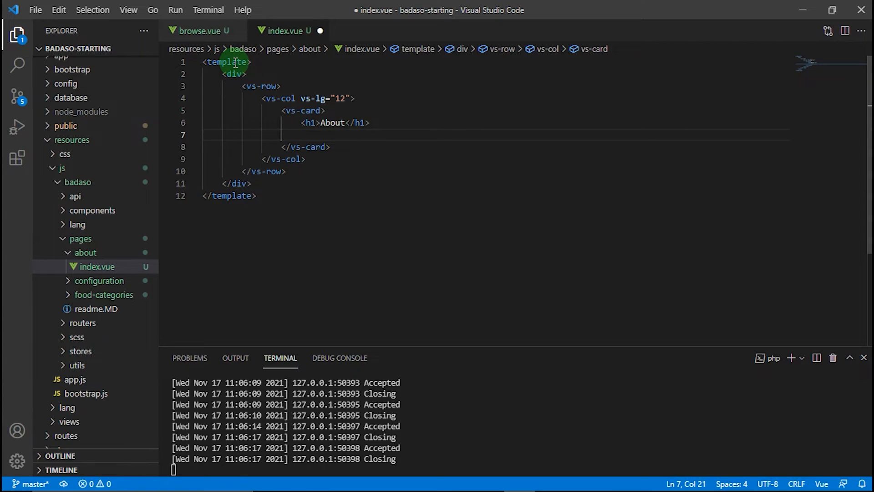
type("p")
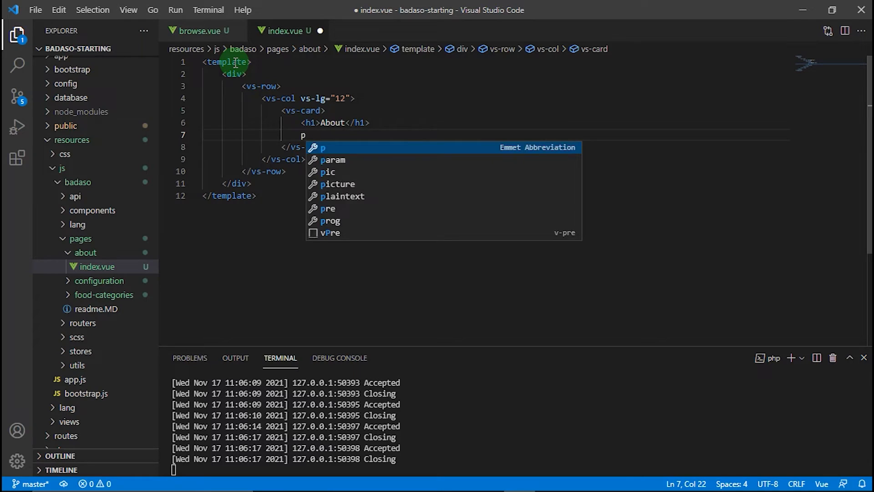
type("lore")
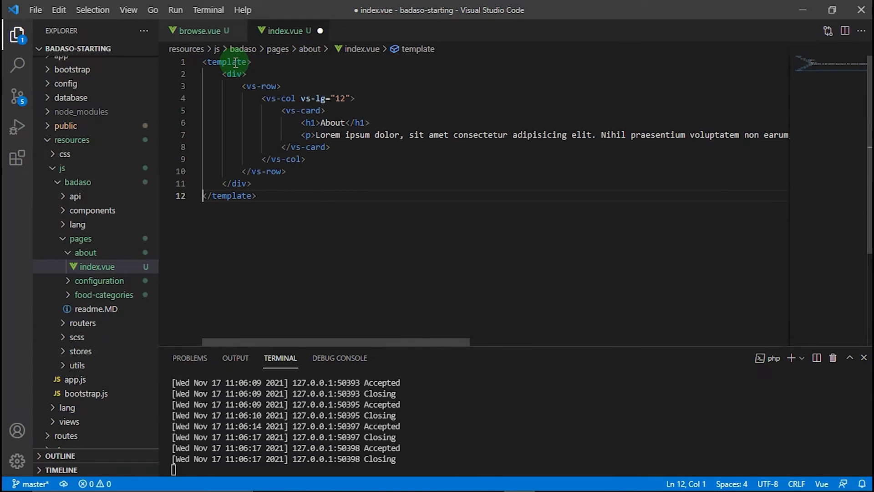
Add a mounted() hook in the script that calls this.$openLoader()
left_click(255, 196)
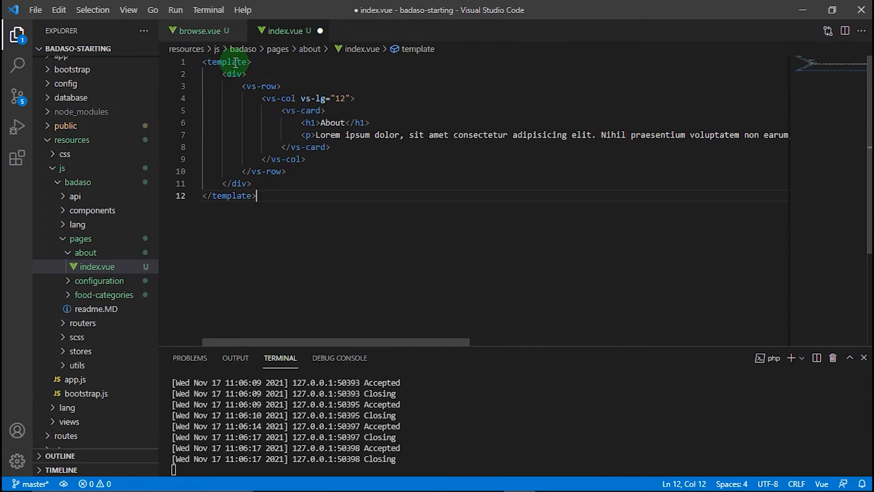
key("Enter")
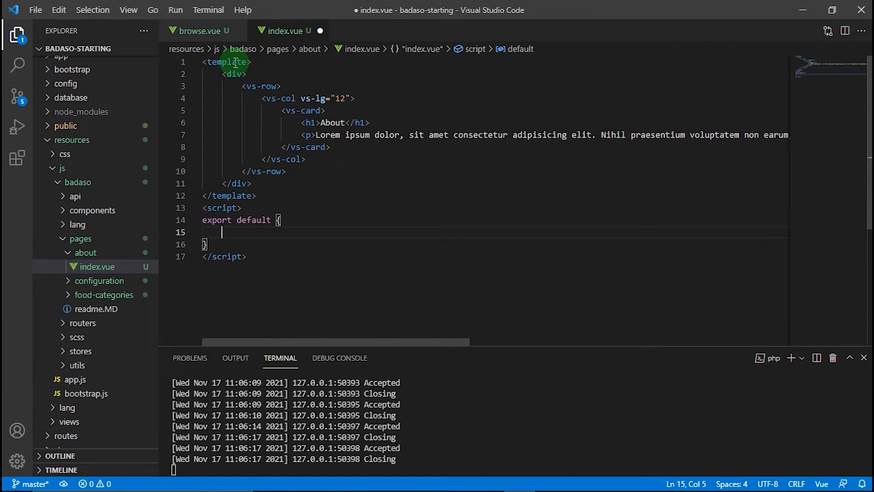
type("mounted(){")
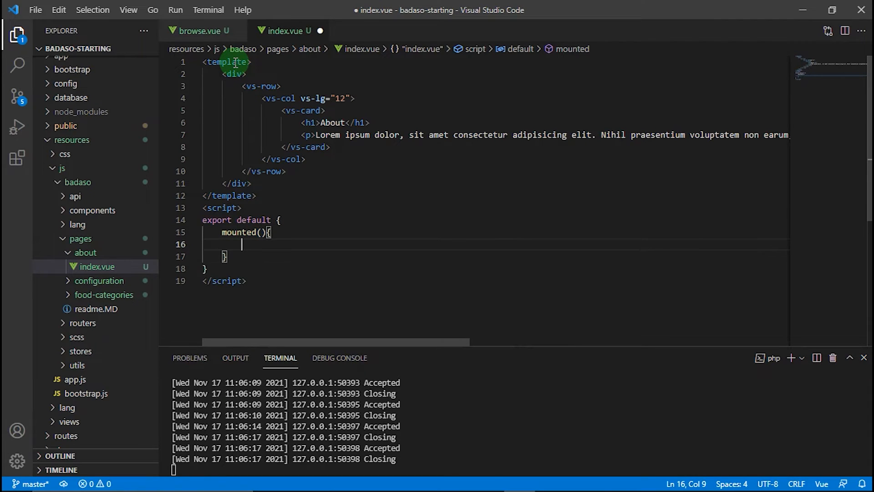
type("this.")
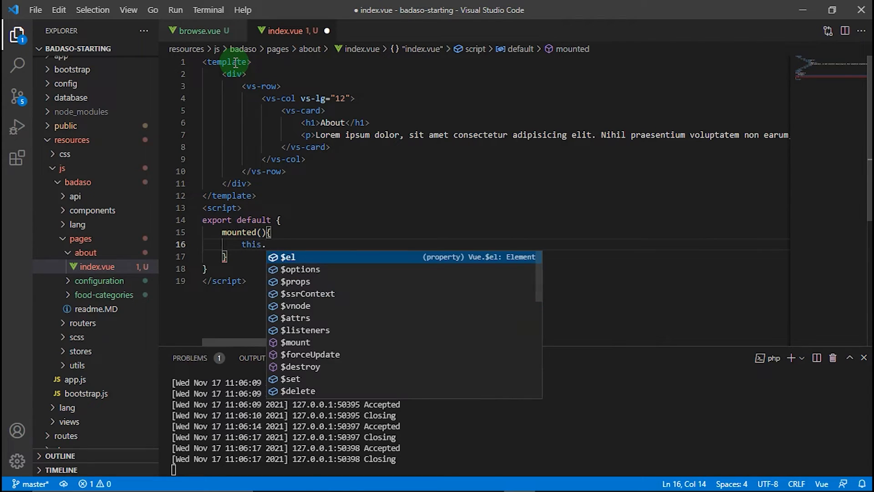
type("$openLoader")
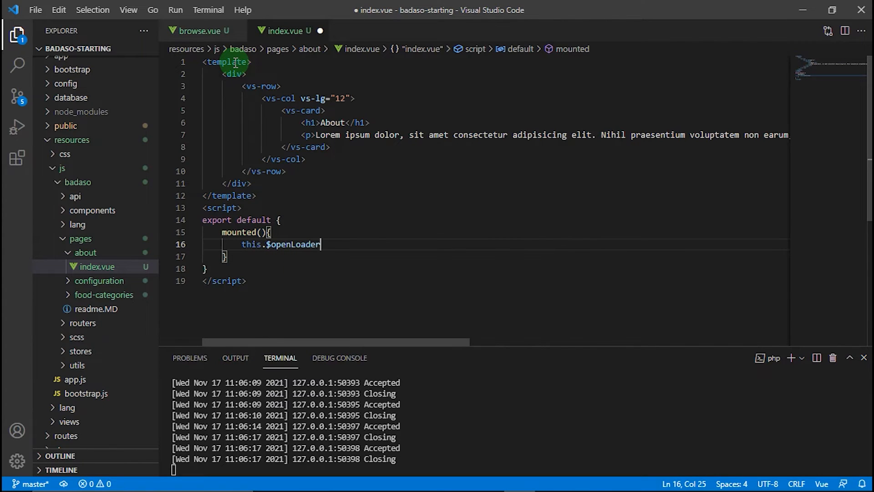
type(";")
type("setTimeout")
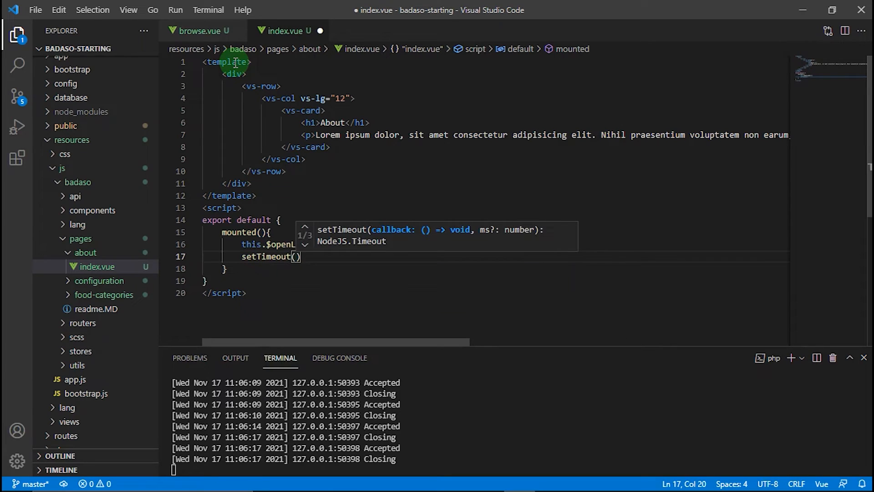
Inside mounted, call this.$closeLoader() within a 3000 ms setTimeout
type("()=>")
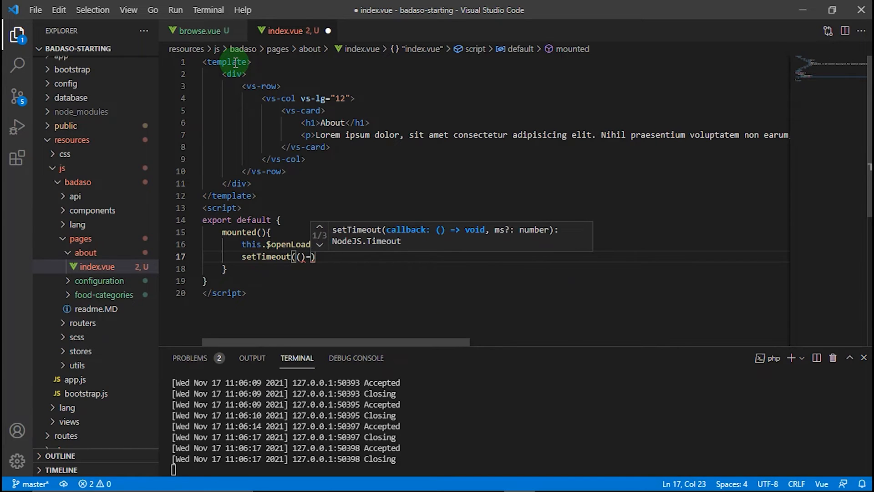
type("{")
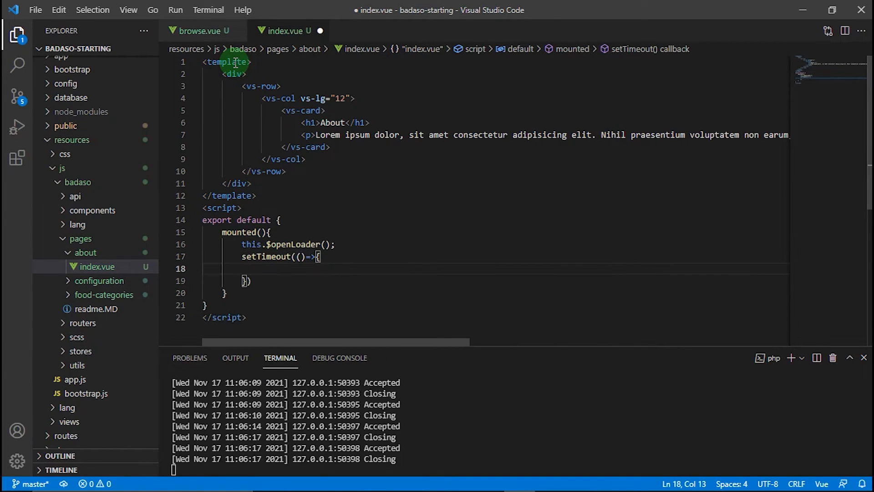
type("this.$closeLoader")
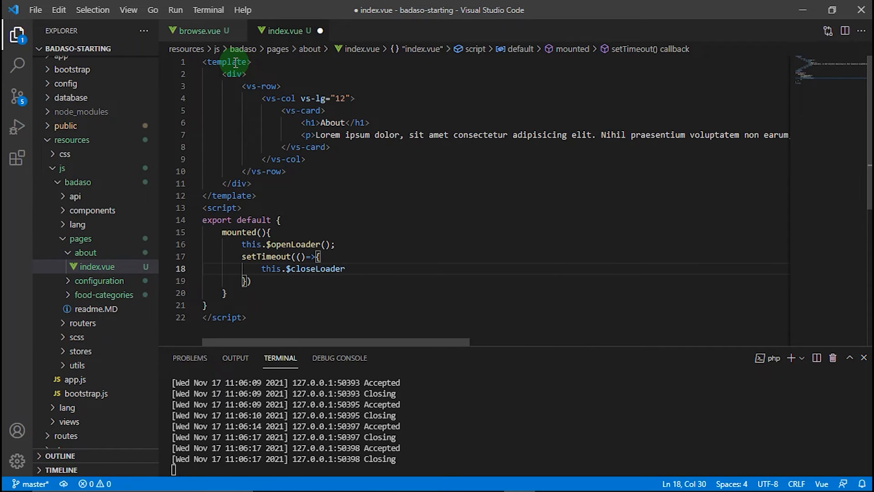
type("();")
left_click(495, 280)
type(", ")
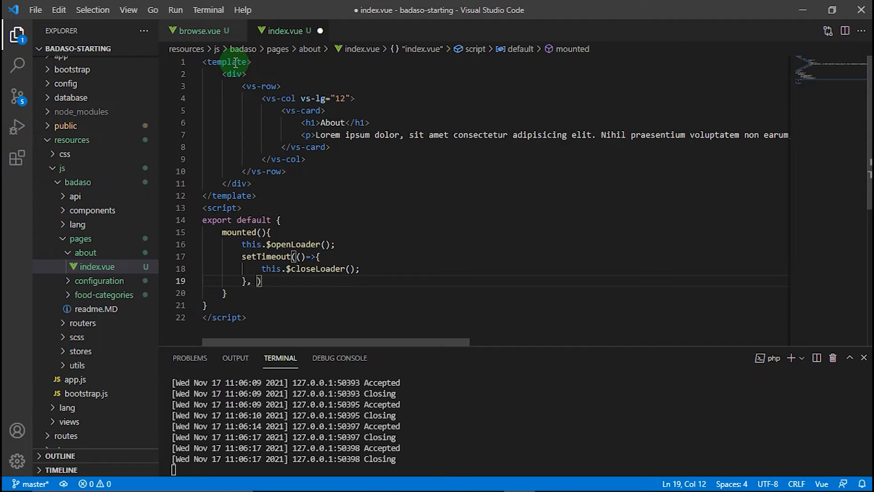
type("3000);")
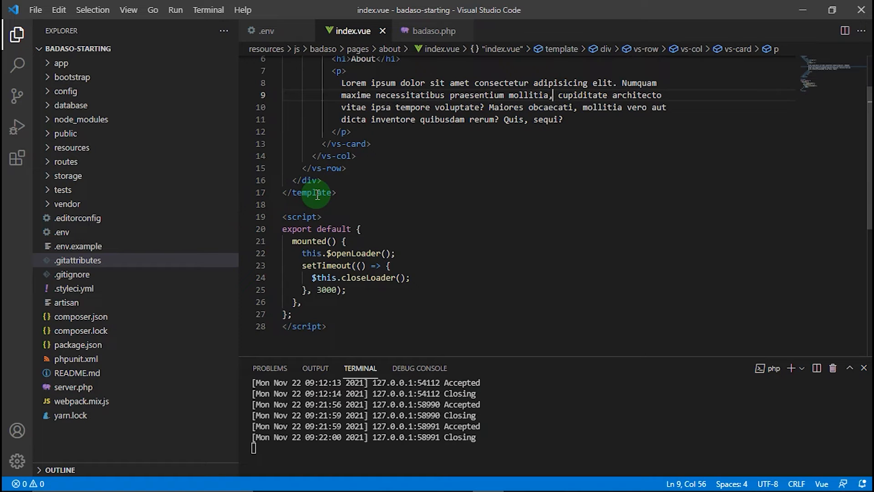
mouse_move(95, 148)
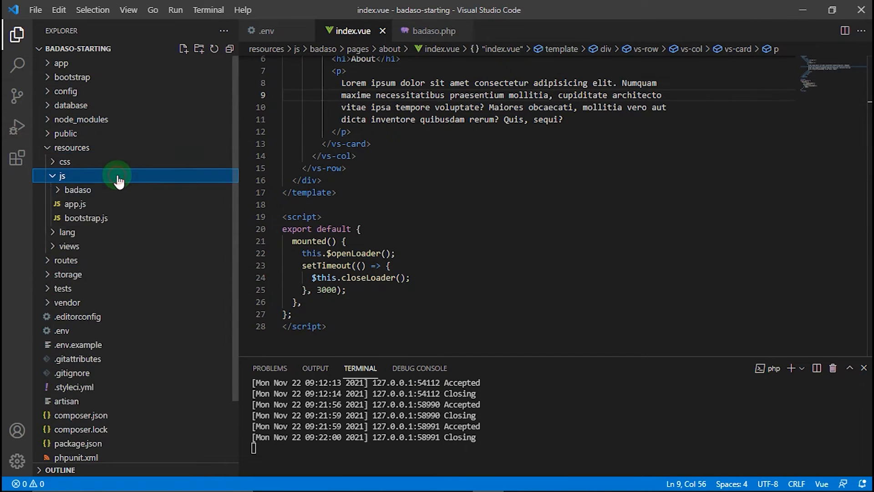
Expand the badaso and routers folders to show admin, auth, others and public
left_click(79, 190)
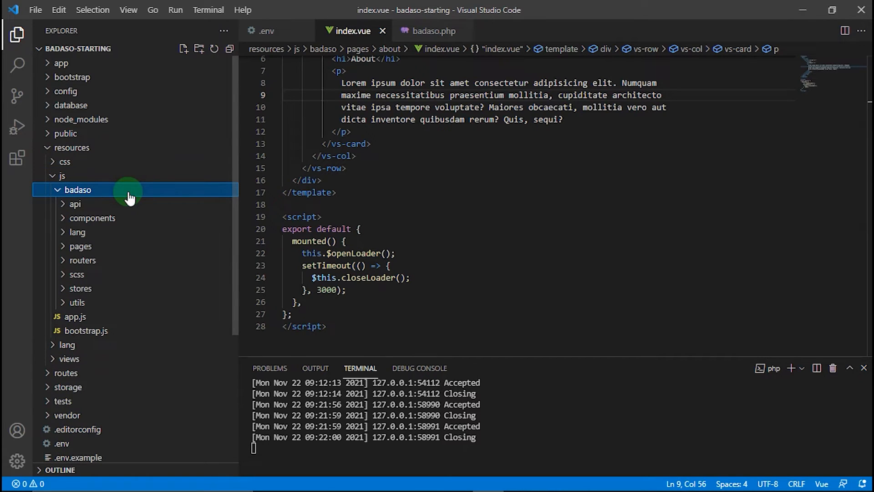
left_click(81, 260)
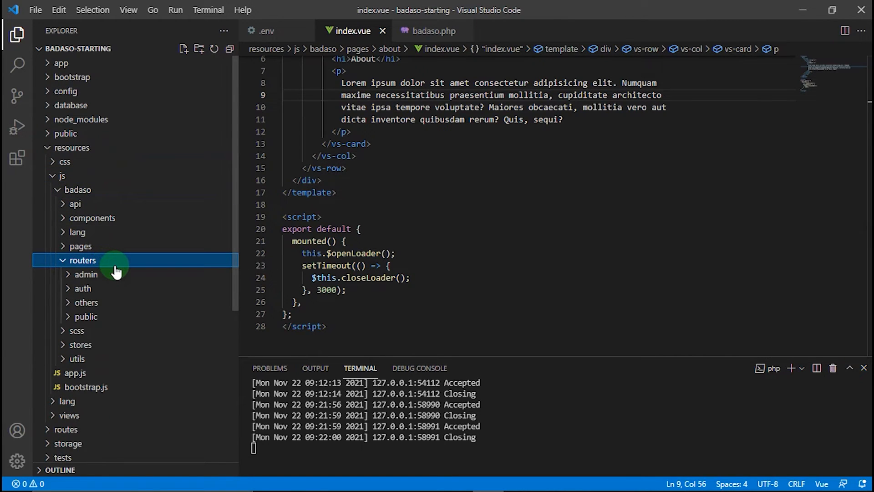
mouse_move(123, 289)
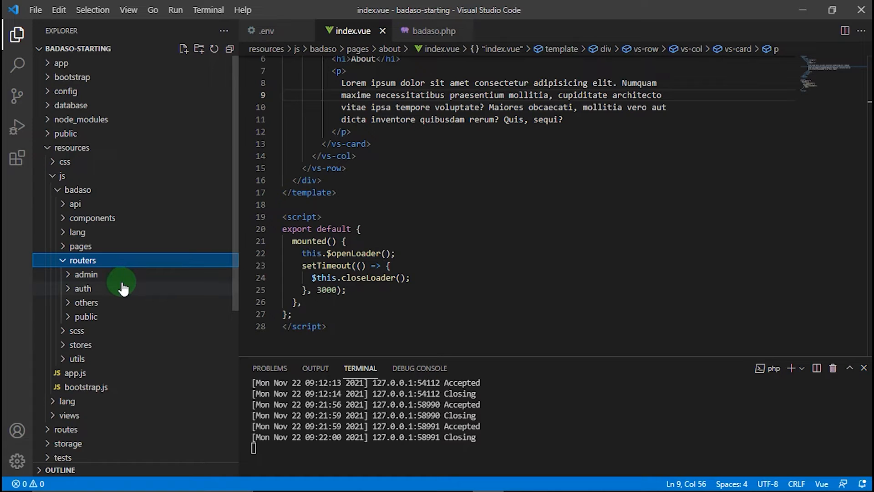
mouse_move(201, 278)
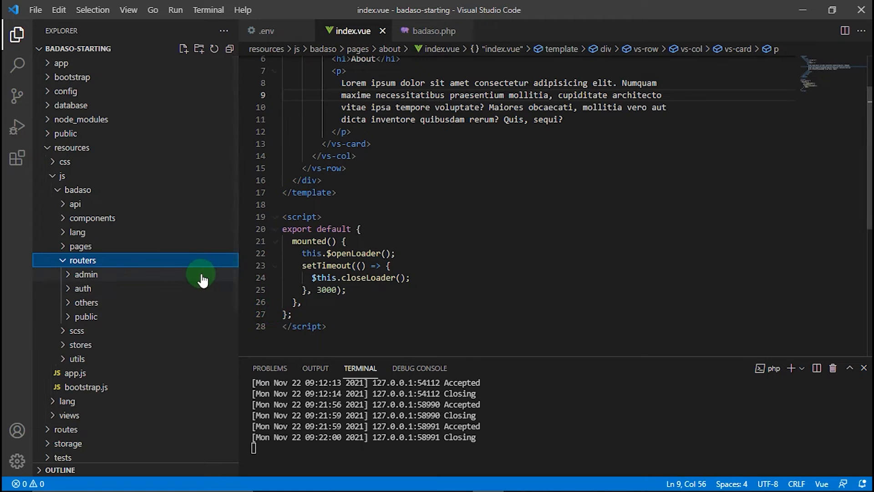
mouse_move(160, 307)
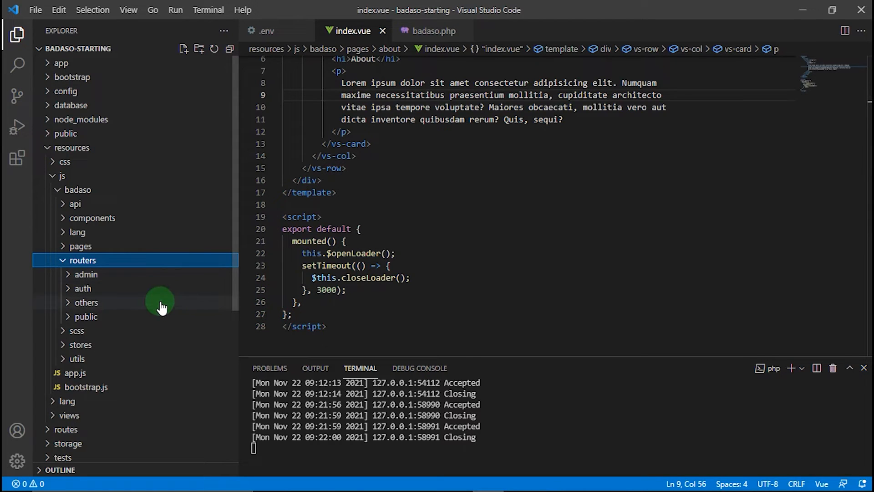
mouse_move(165, 279)
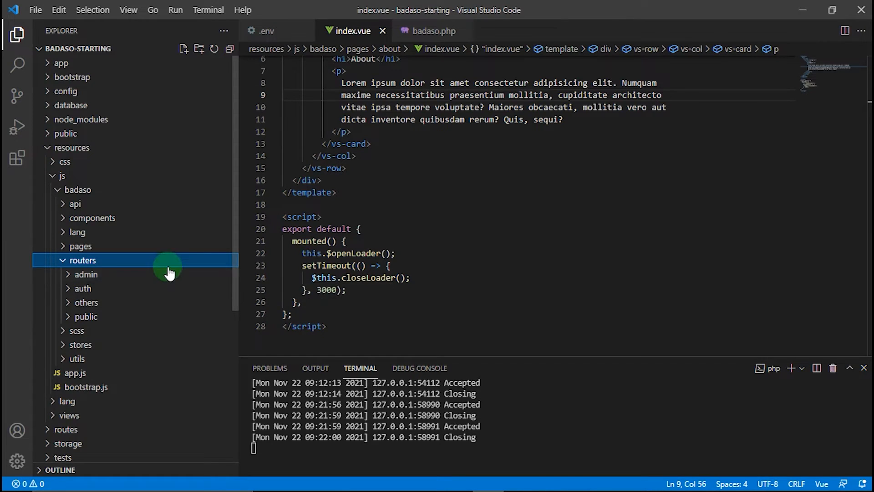
mouse_move(170, 282)
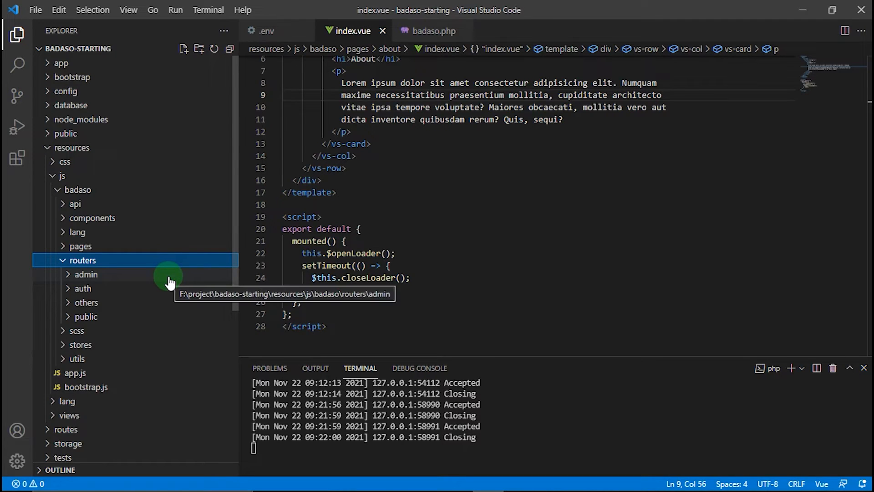
mouse_move(153, 292)
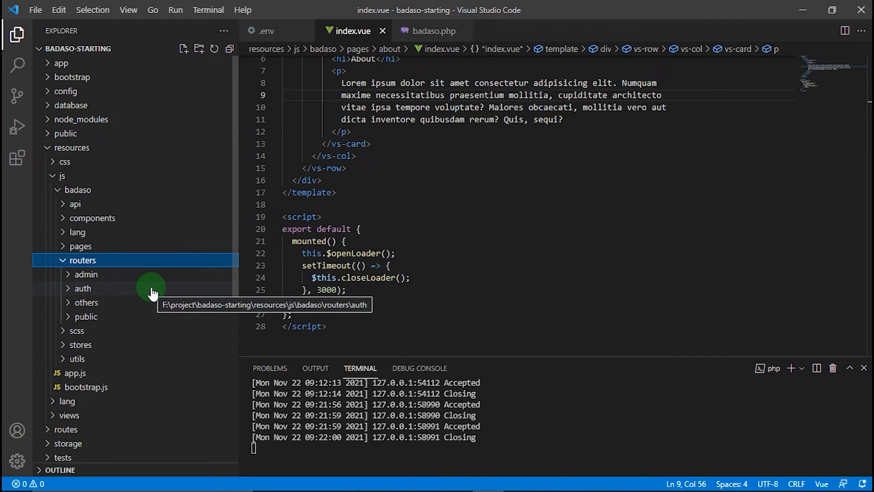
mouse_move(226, 287)
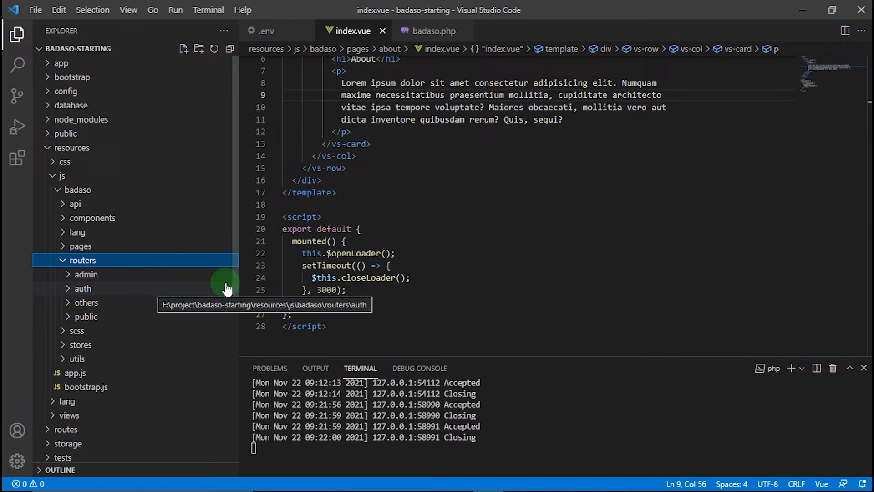
mouse_move(386, 287)
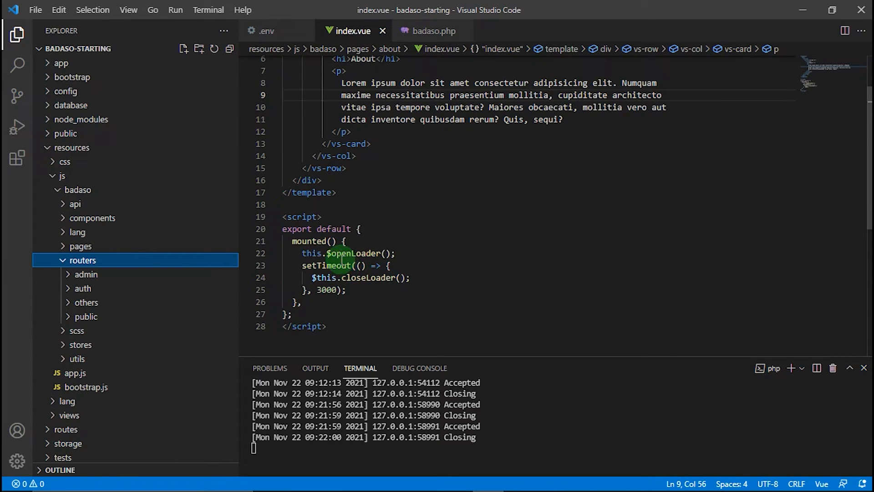
mouse_move(102, 308)
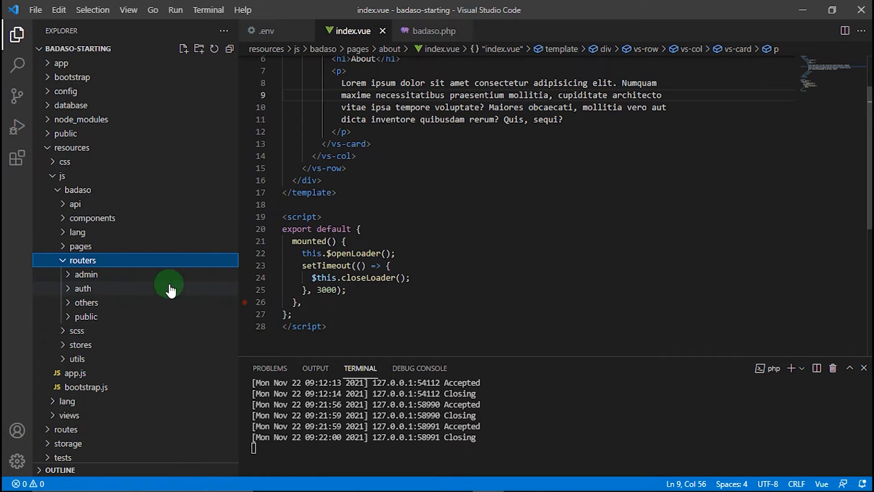
mouse_move(131, 303)
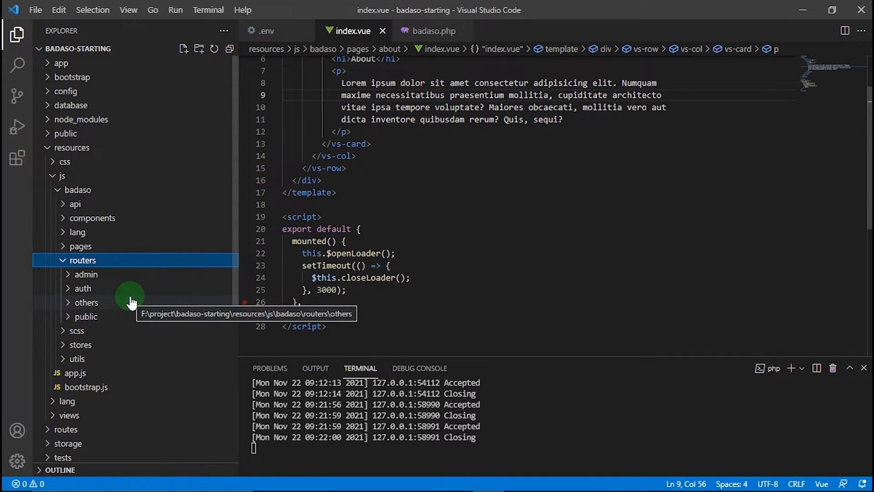
mouse_move(147, 323)
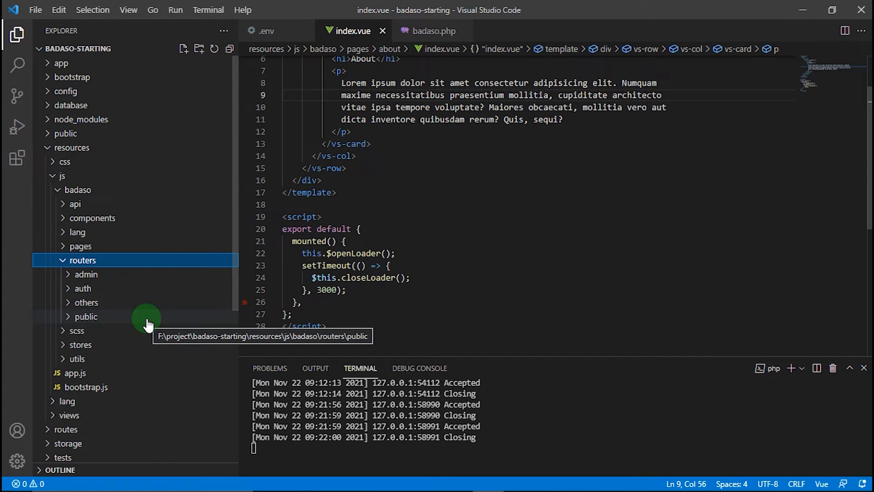
mouse_move(361, 259)
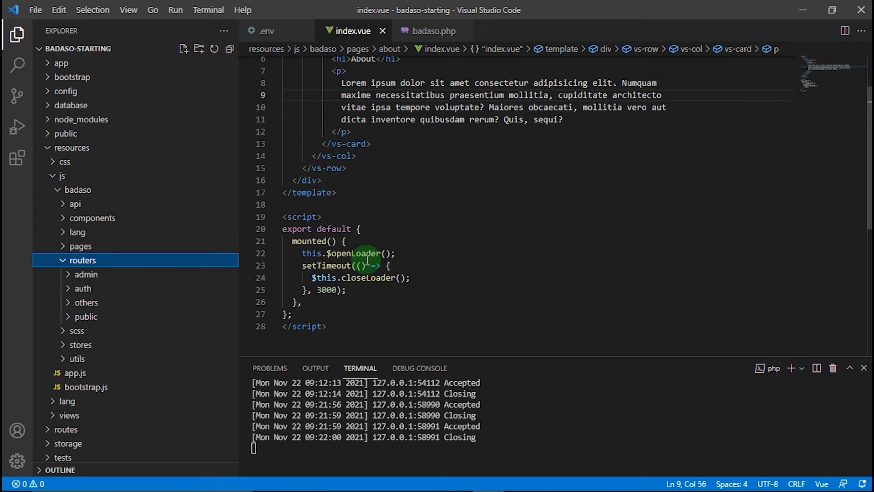
mouse_move(413, 251)
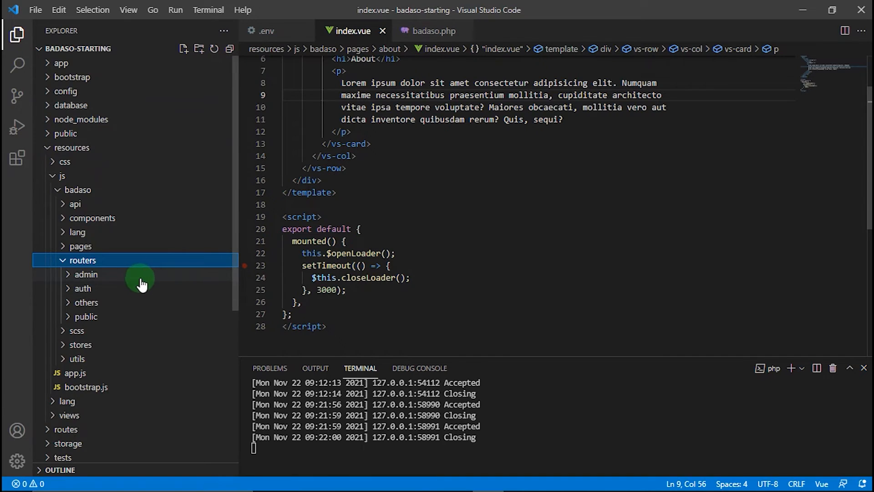
Create new-router.js in the routers/admin folder and open the empty file
left_click(85, 273)
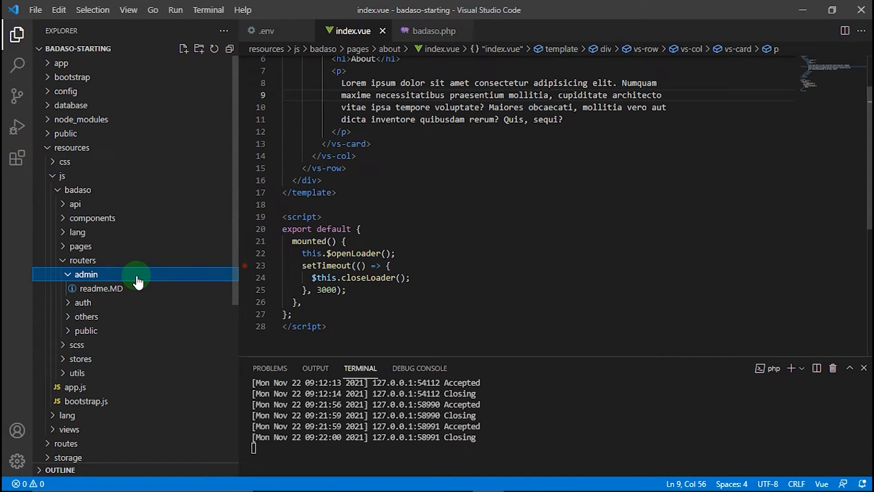
right_click(85, 274)
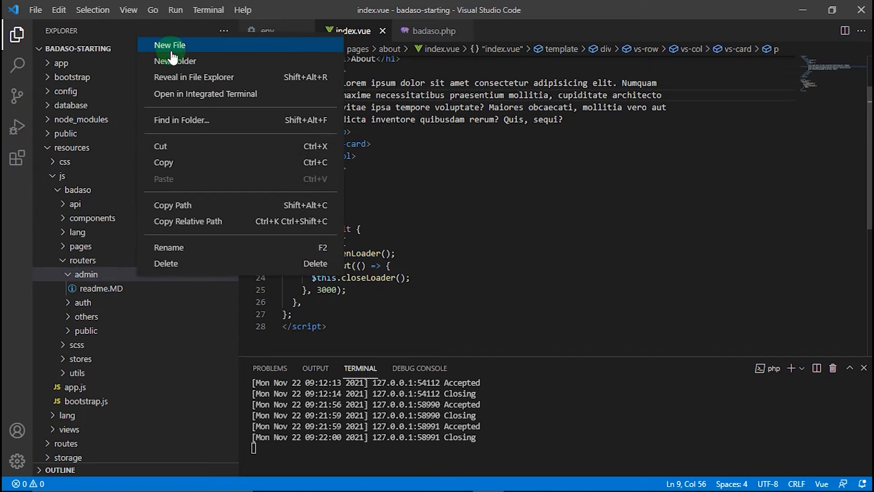
left_click(169, 45)
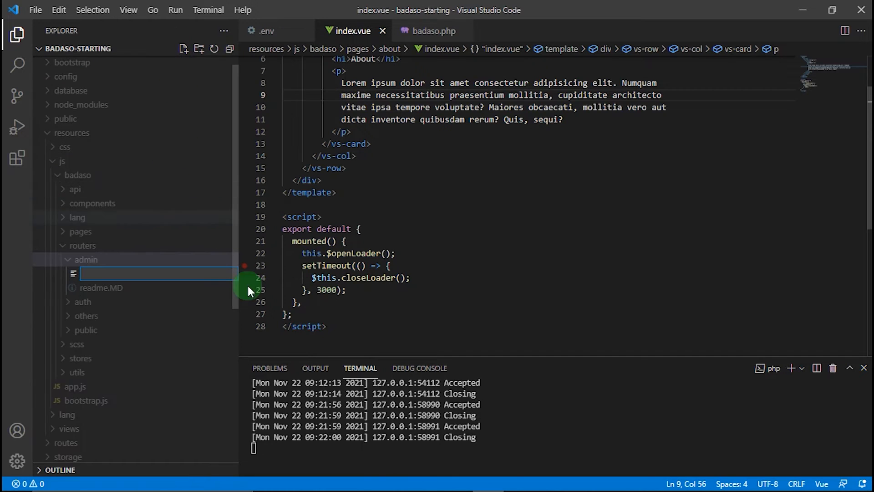
mouse_move(190, 274)
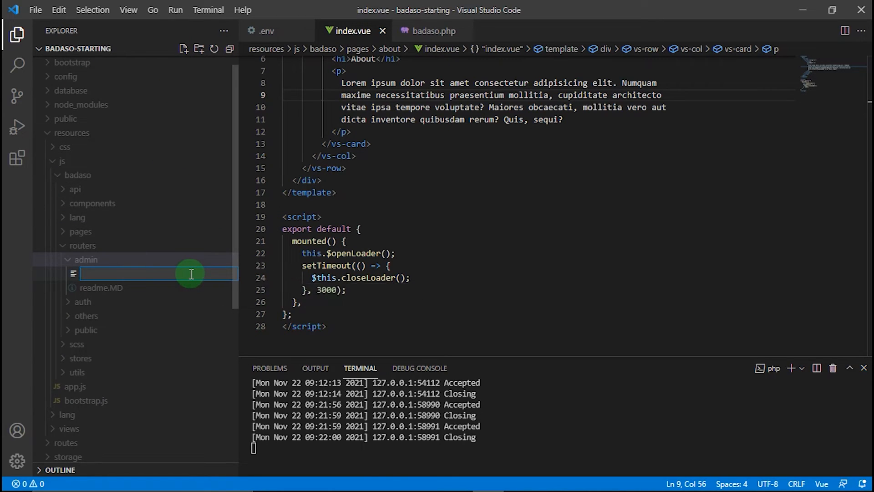
type("new-router")
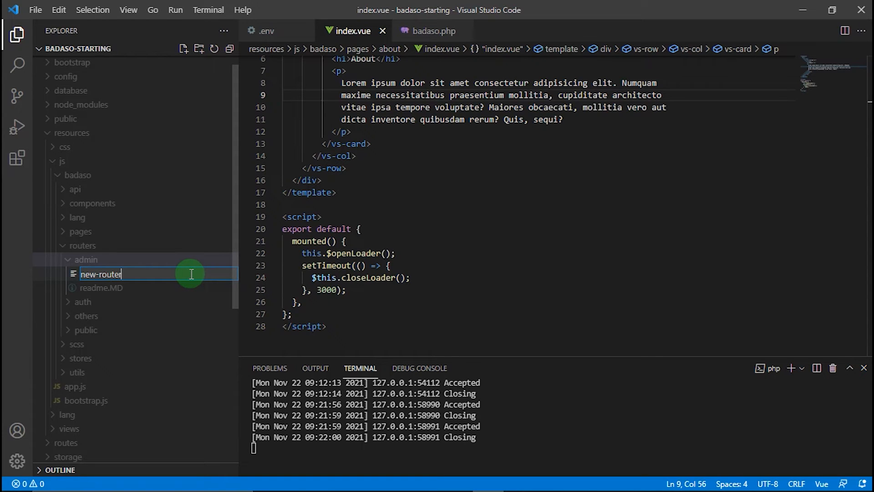
type(".js")
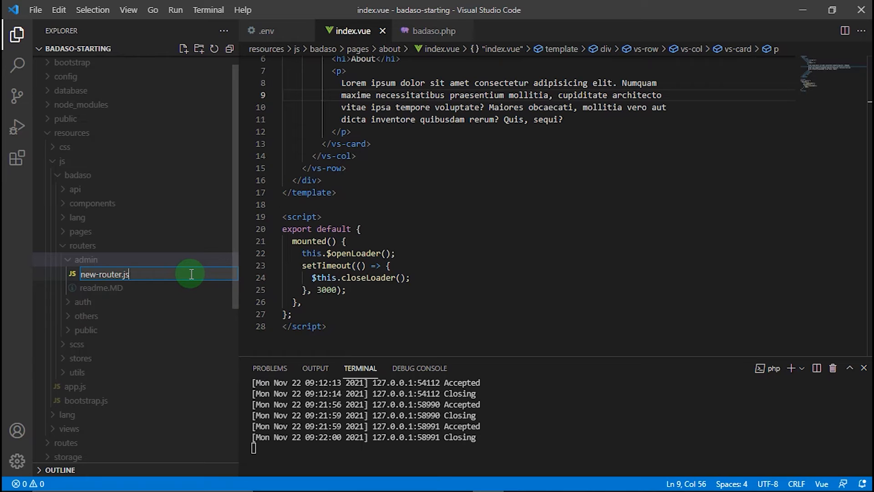
key("Enter")
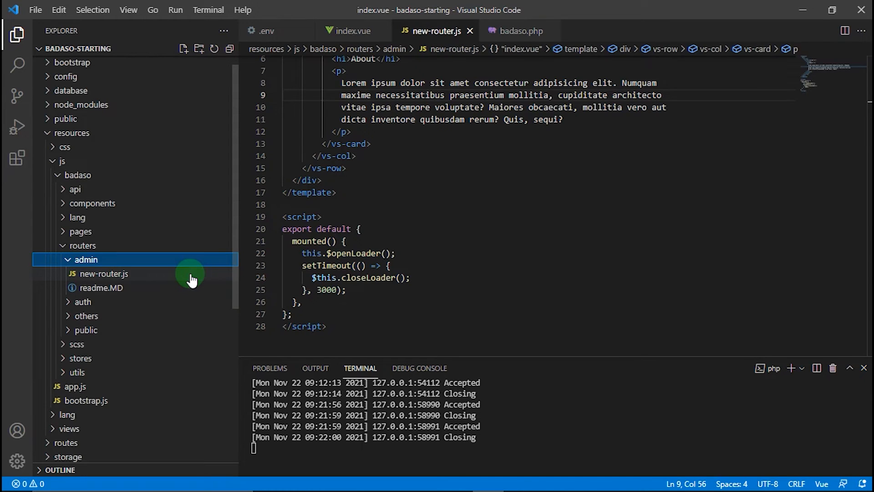
left_click(104, 273)
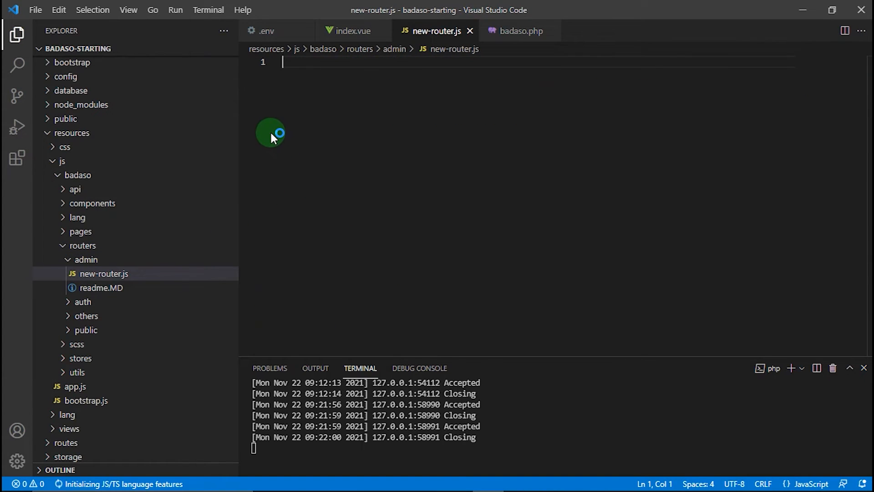
mouse_move(268, 147)
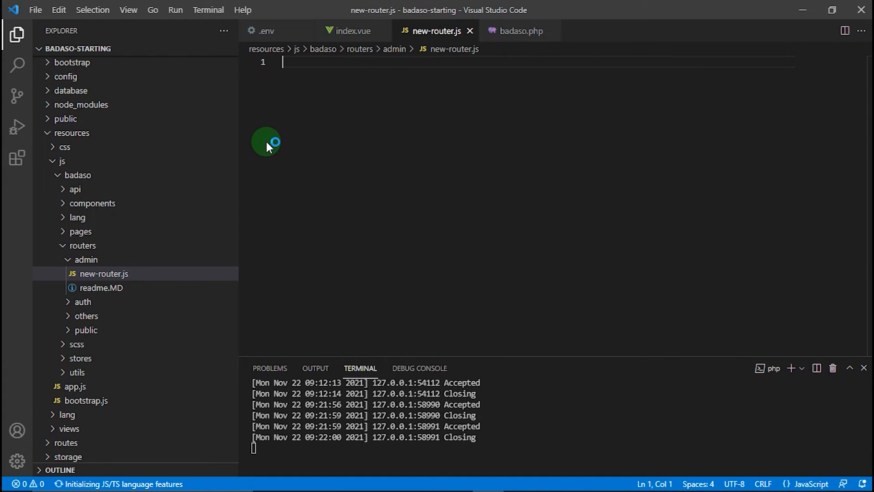
mouse_move(360, 118)
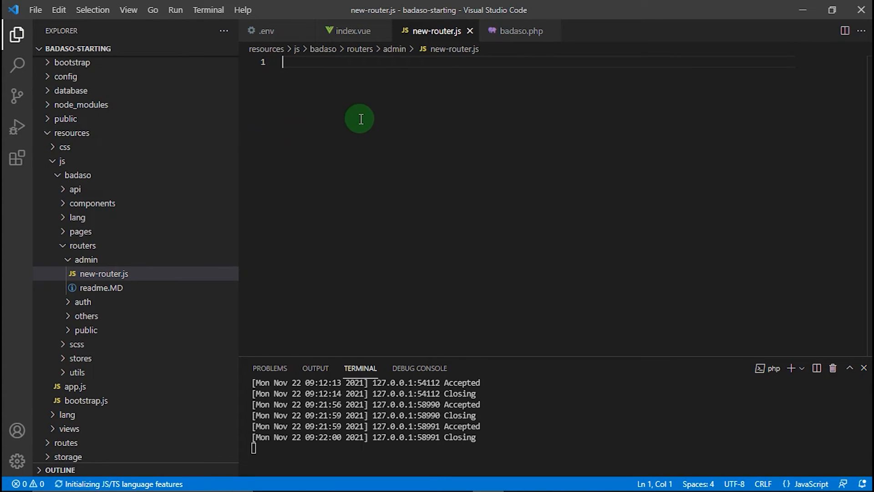
mouse_move(457, 132)
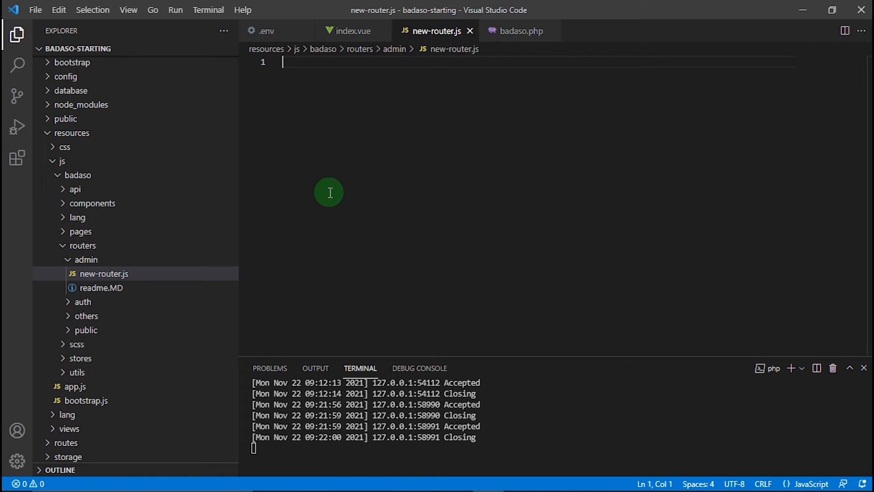
mouse_move(358, 166)
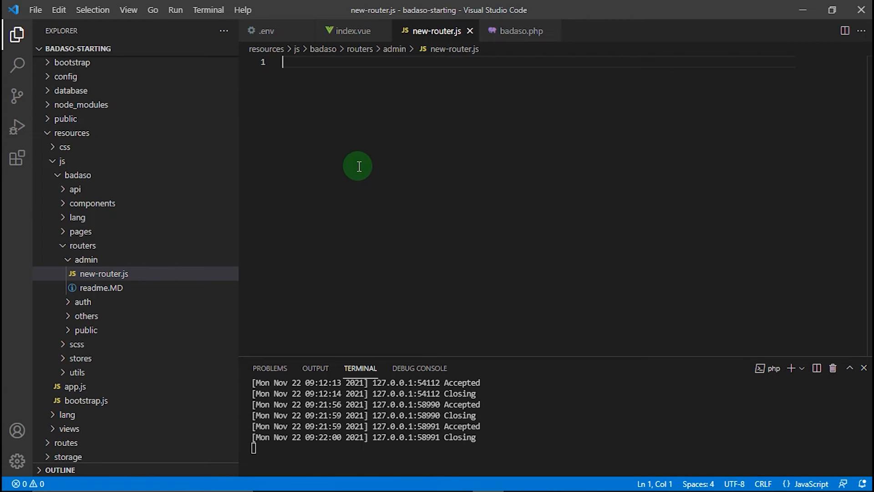
mouse_move(301, 94)
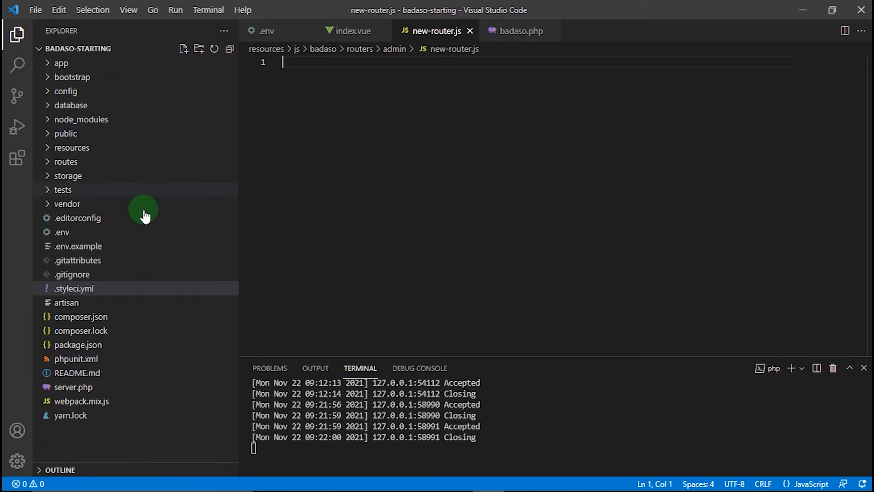
Open vendor badaso/core's admin-router.js and copy all of its contents
left_click(67, 204)
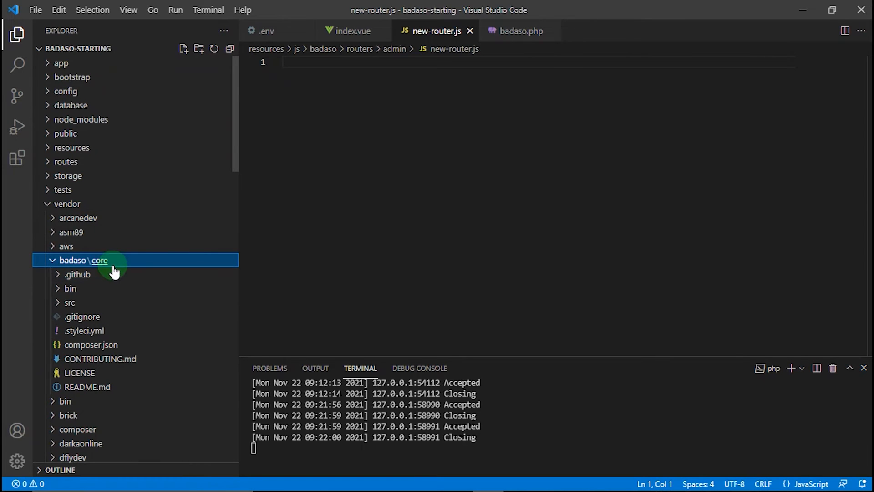
left_click(69, 302)
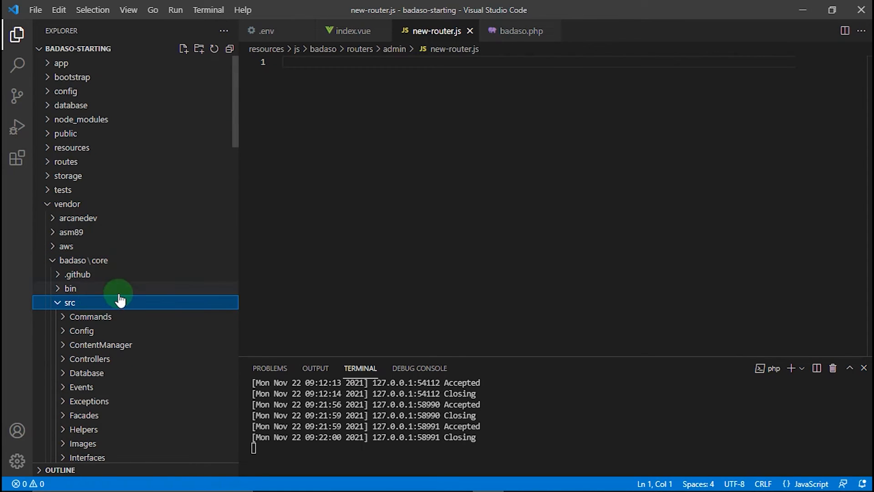
scroll("down", 3)
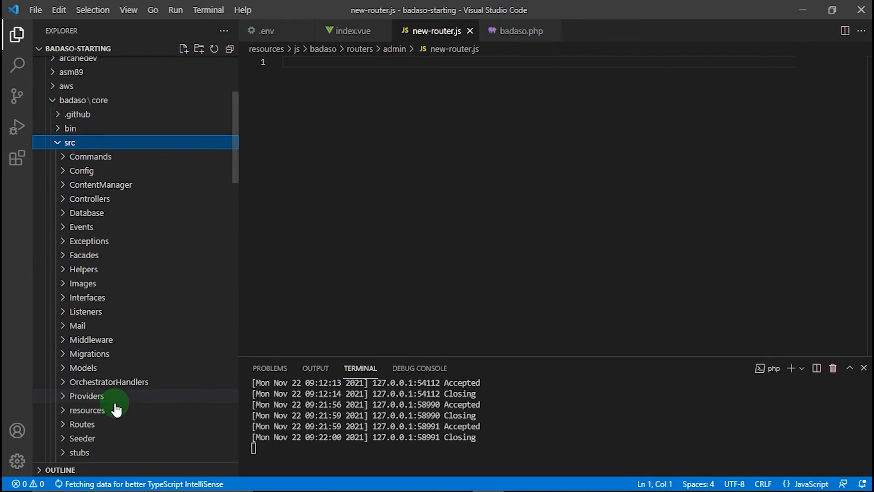
left_click(87, 410)
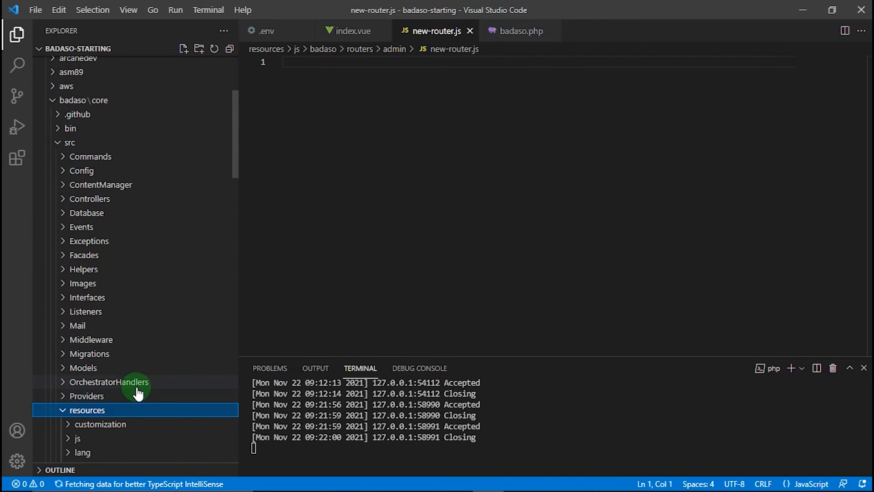
left_click(77, 438)
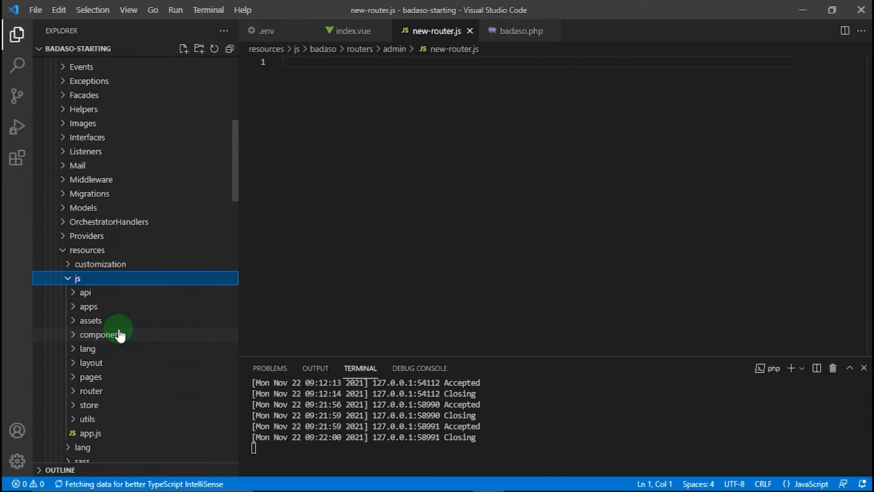
mouse_move(155, 340)
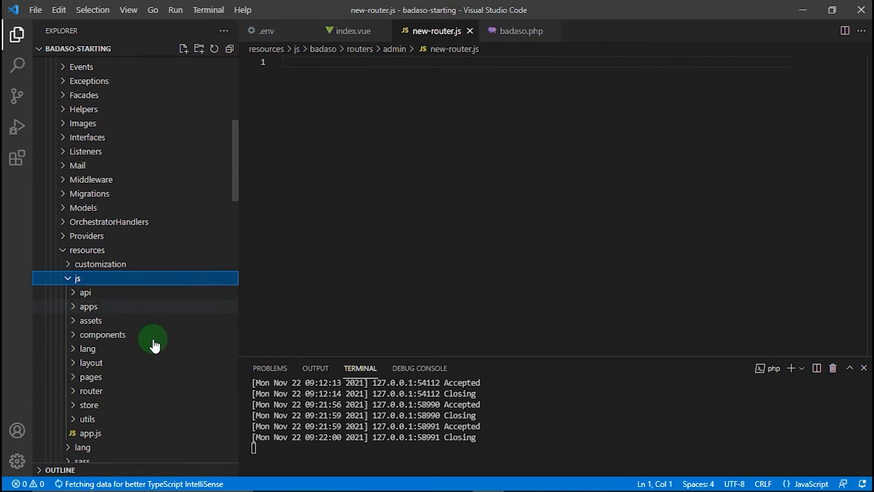
left_click(90, 391)
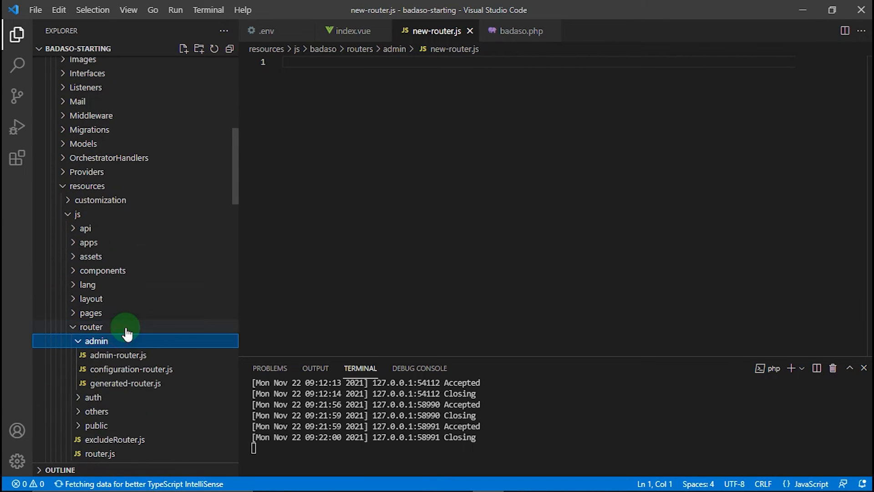
scroll("down", 3)
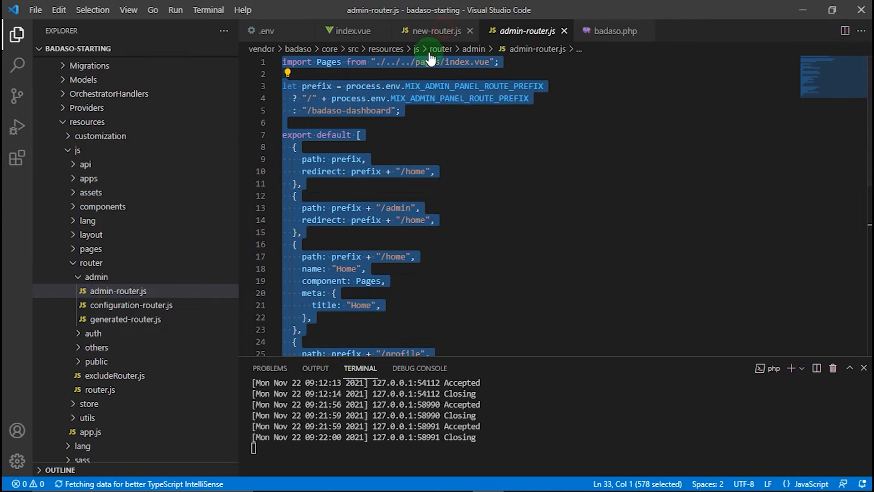
Paste the router code into new-router.js, import AboutPages, and keep only the /home route
left_click(435, 30)
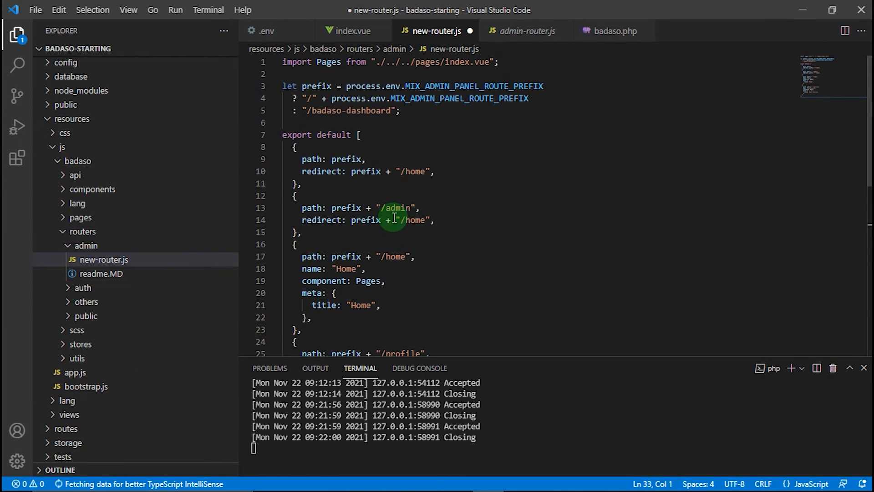
left_click(360, 135)
type("About")
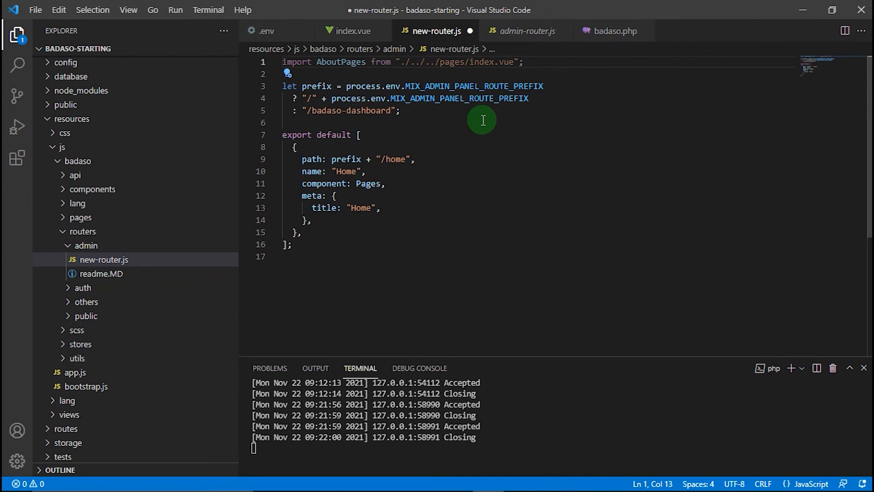
left_click(408, 62)
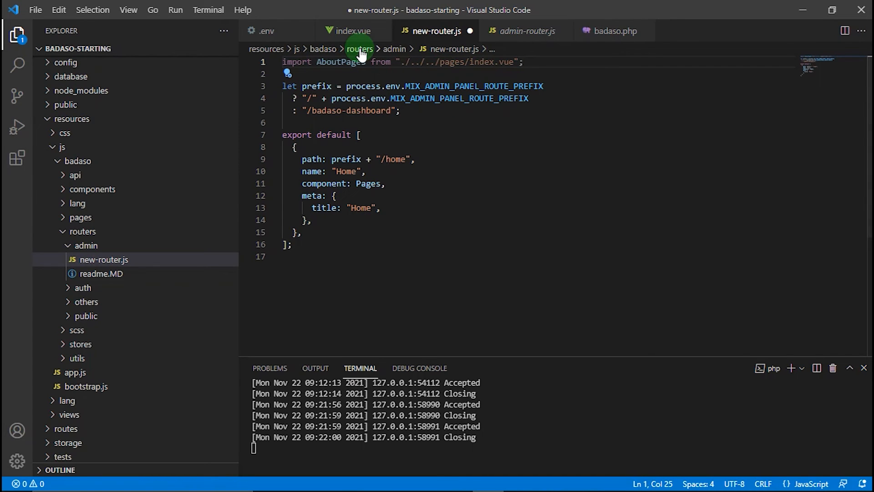
mouse_move(351, 31)
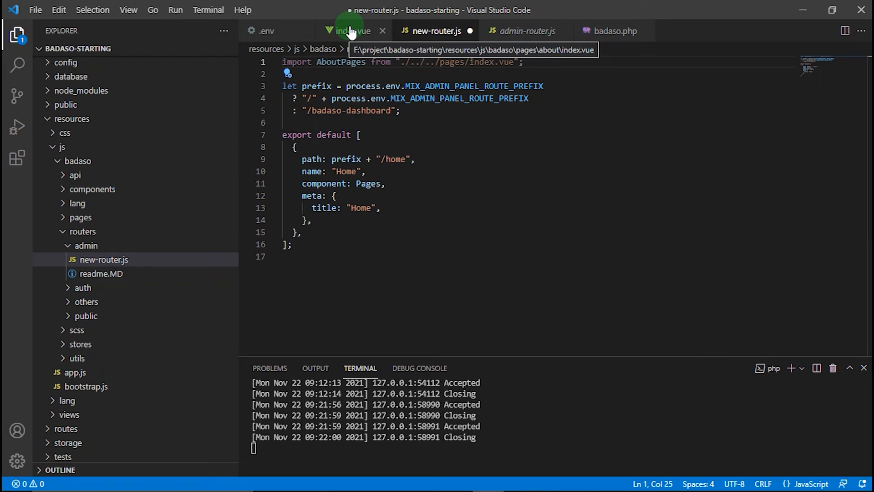
Change the AboutPages import path to ../../../pages/about/index.vue
left_click(352, 30)
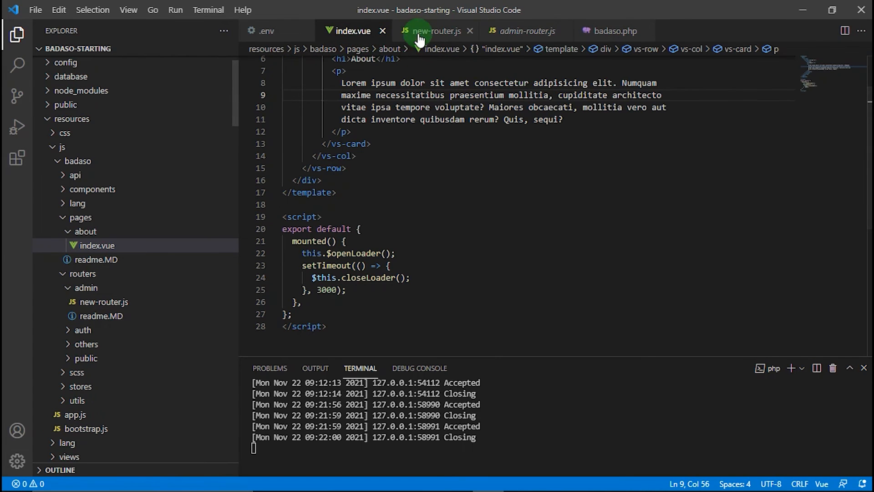
left_click(435, 31)
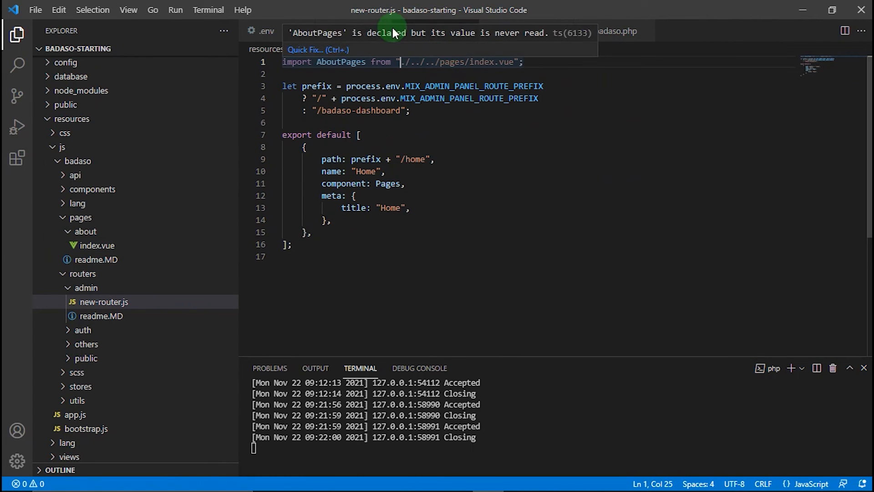
left_click(95, 245)
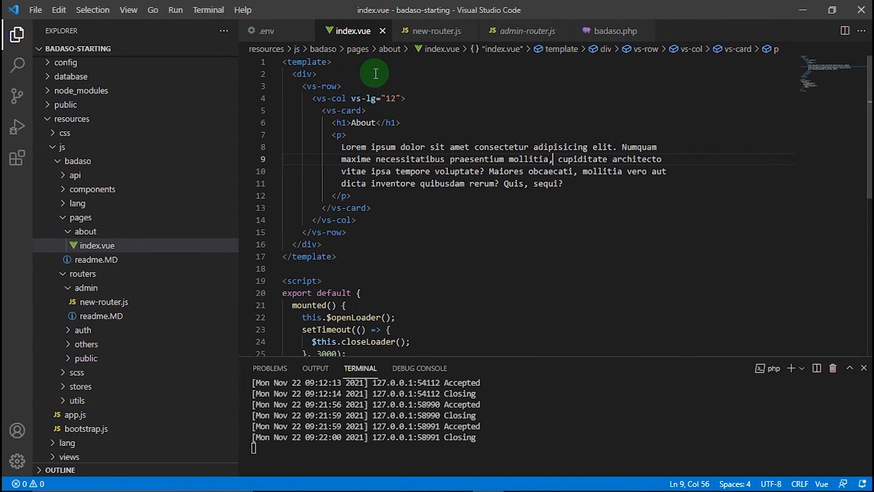
left_click(434, 30)
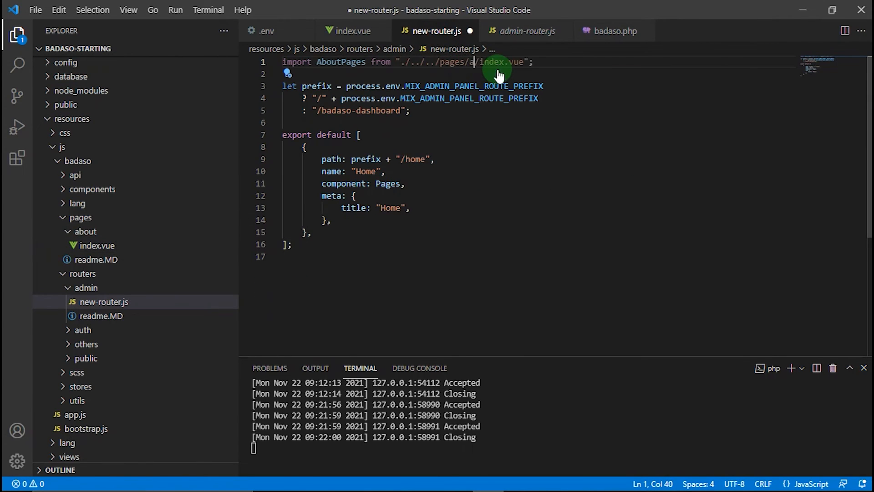
type("bout")
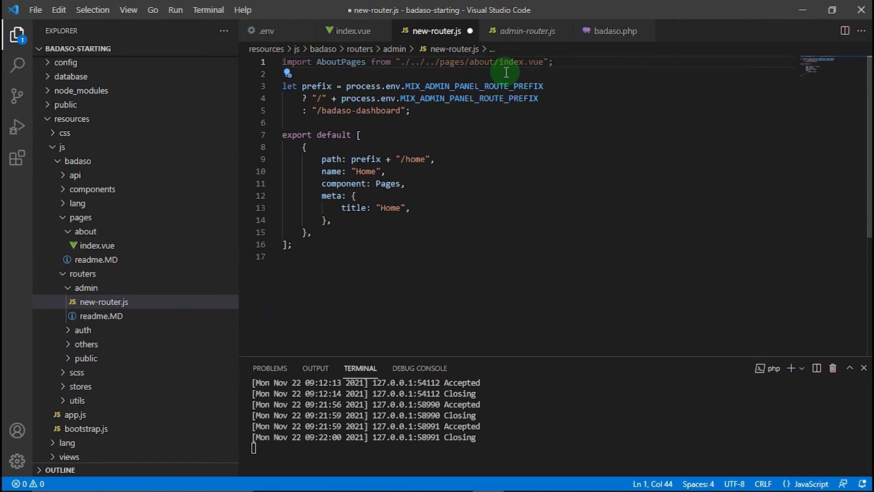
left_click(284, 74)
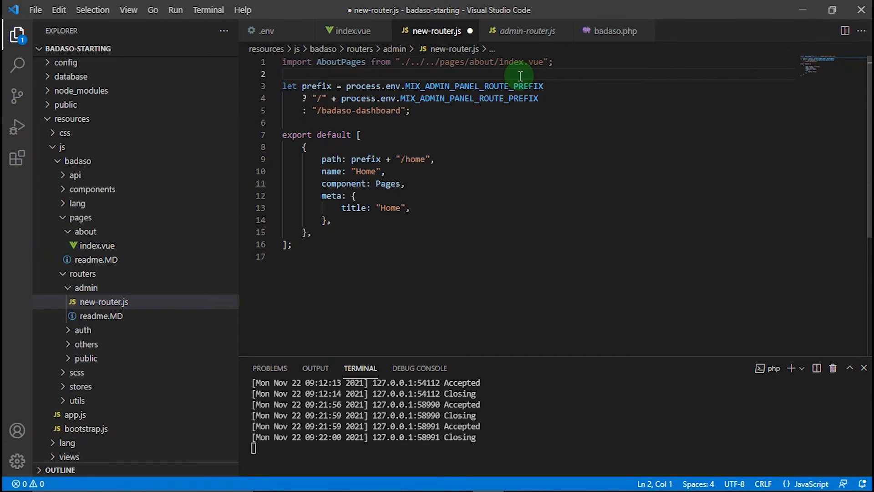
mouse_move(343, 125)
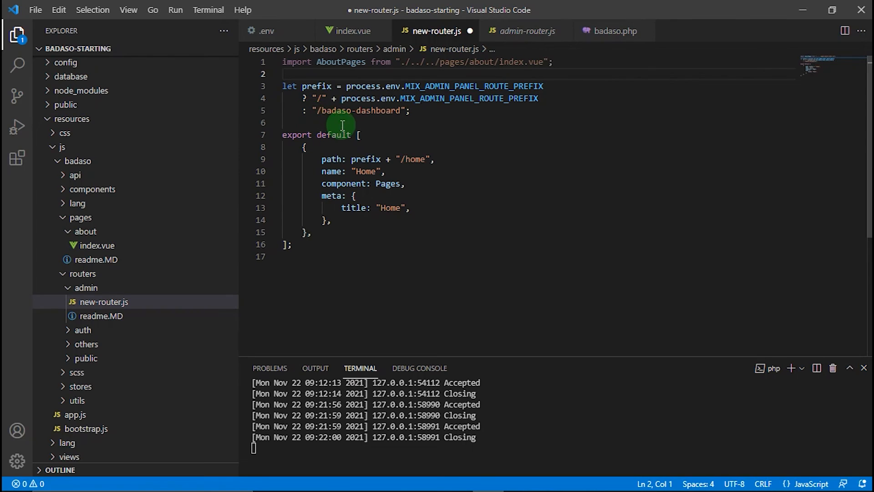
mouse_move(307, 92)
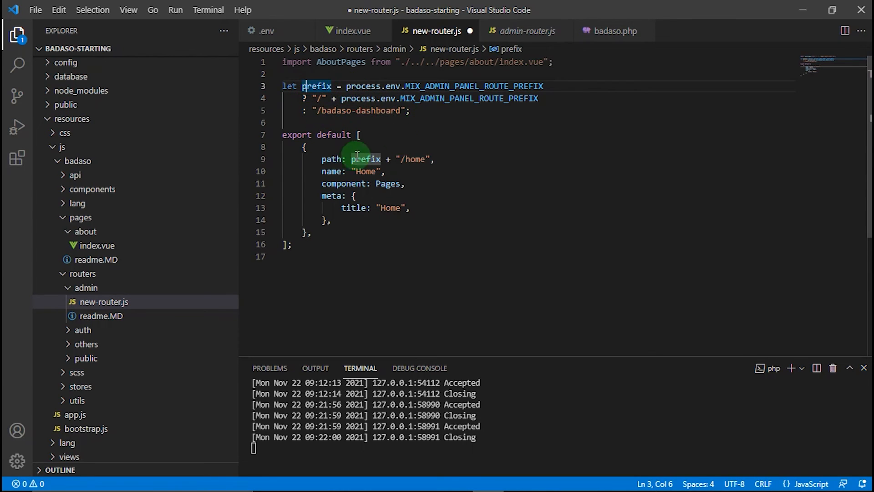
mouse_move(324, 159)
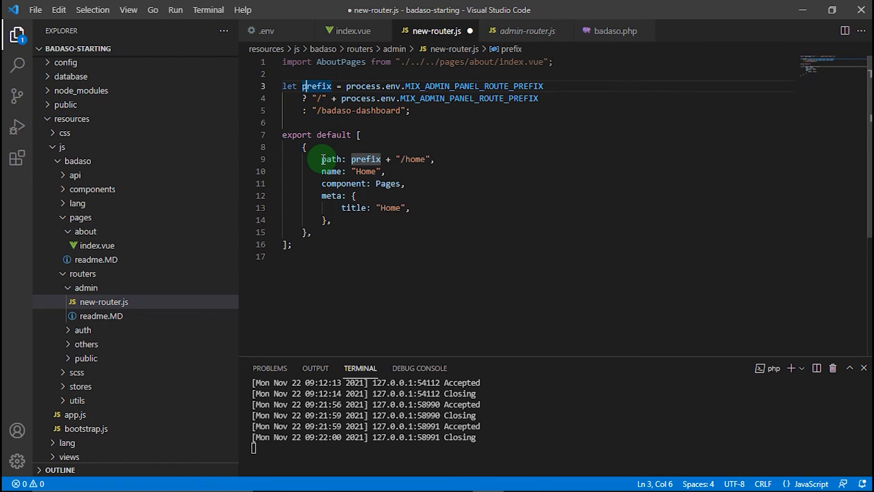
mouse_move(400, 160)
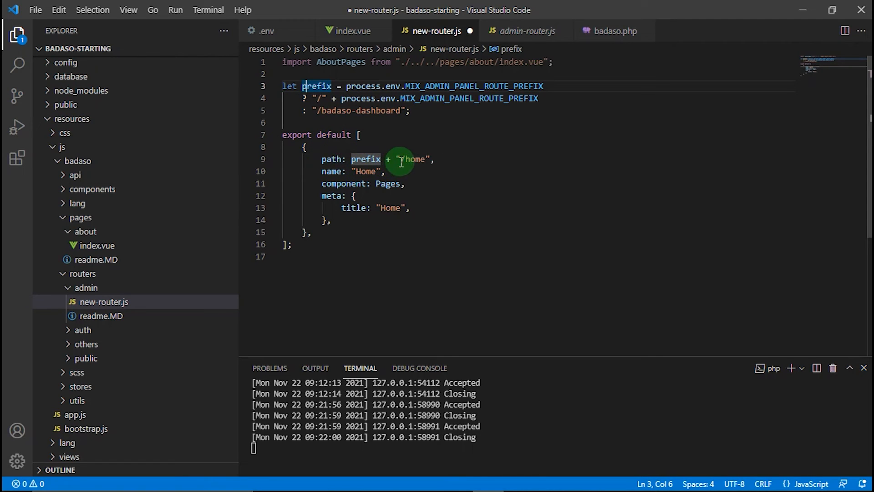
Set the route path to /about, name and meta title to 'About', component AboutPages
type("/about")
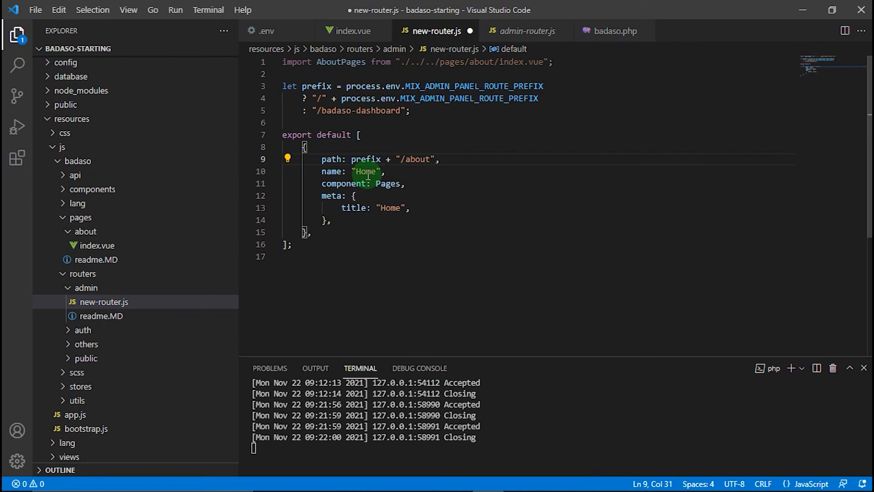
type("About")
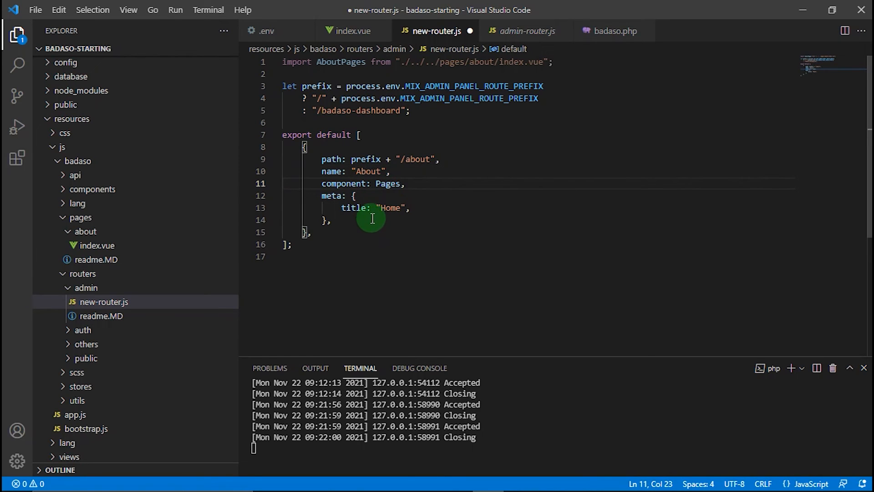
mouse_move(434, 201)
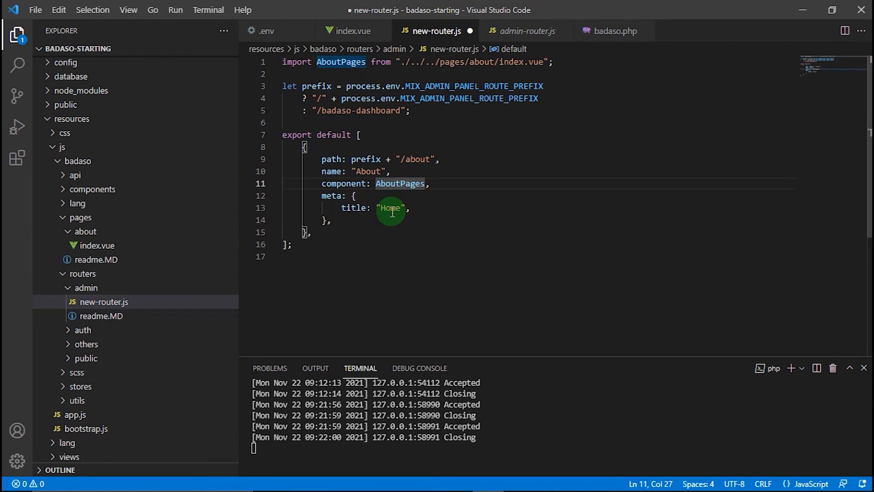
type("About")
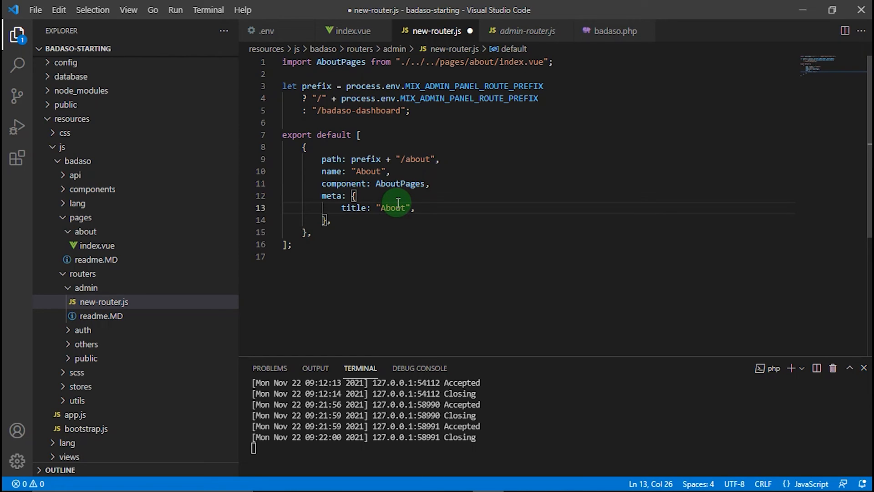
mouse_move(410, 208)
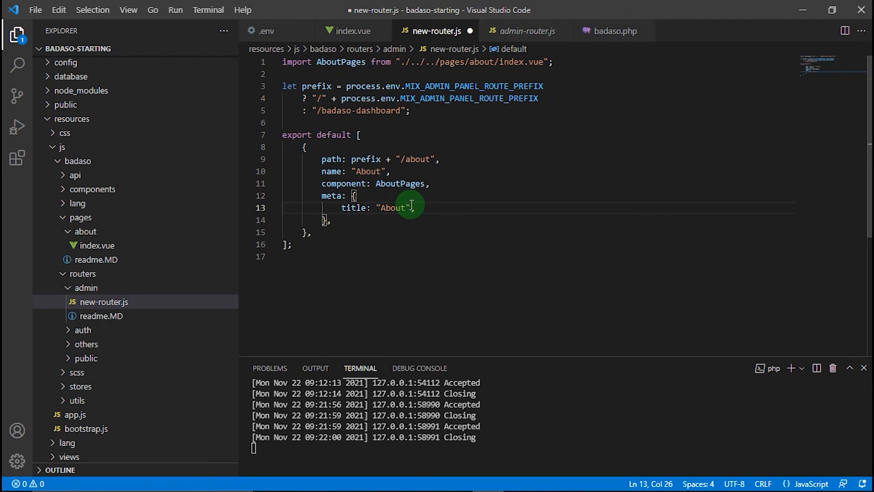
mouse_move(489, 218)
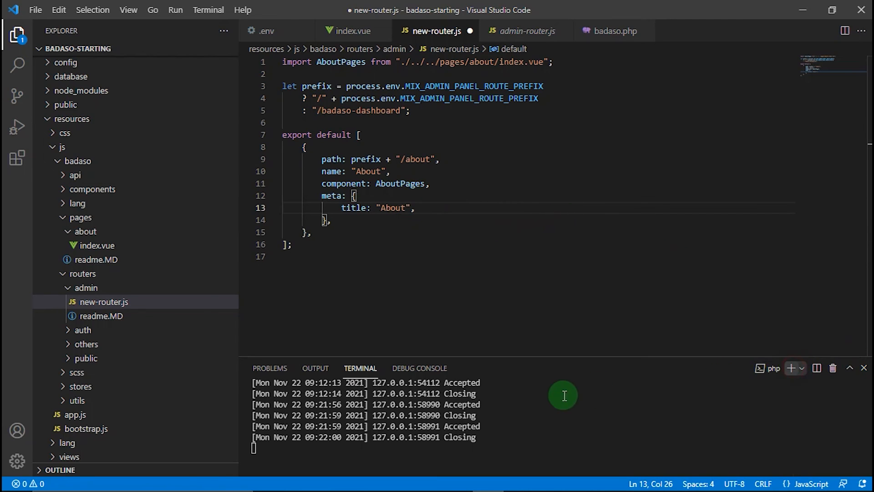
Run 'yarn dev' in a new PowerShell terminal, then select the 'about' part of the route path
left_click(803, 367)
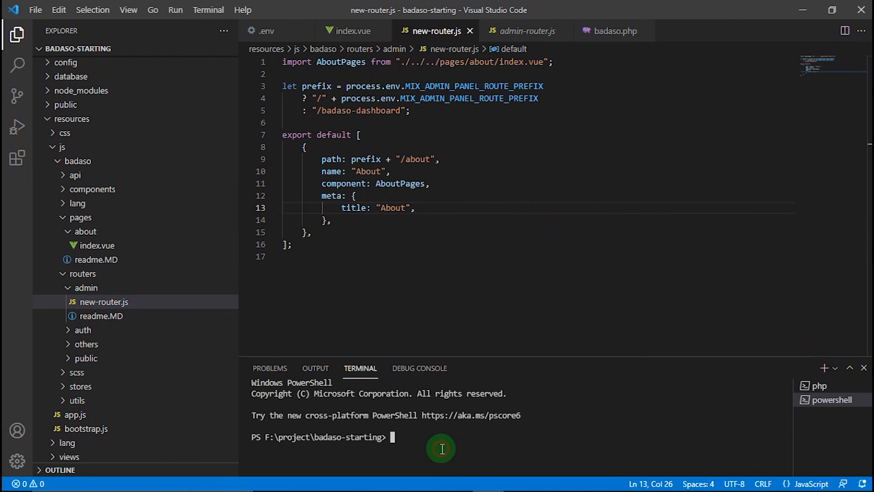
type("yarn de")
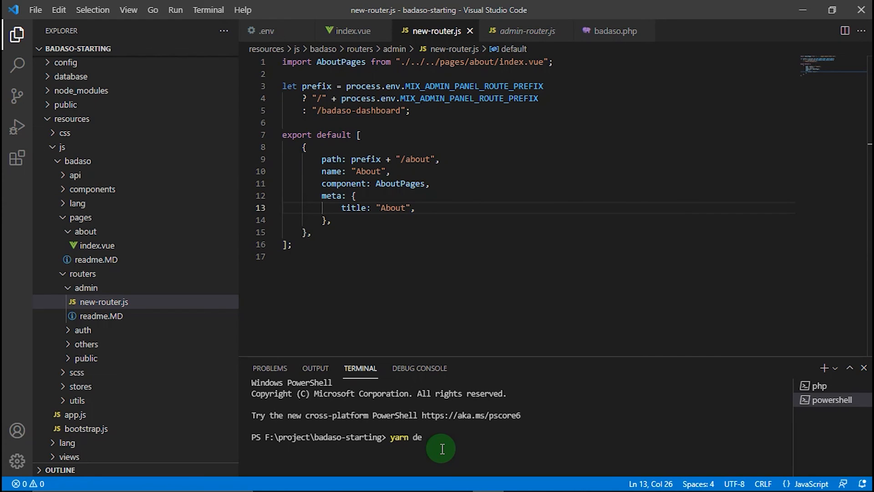
key("Return")
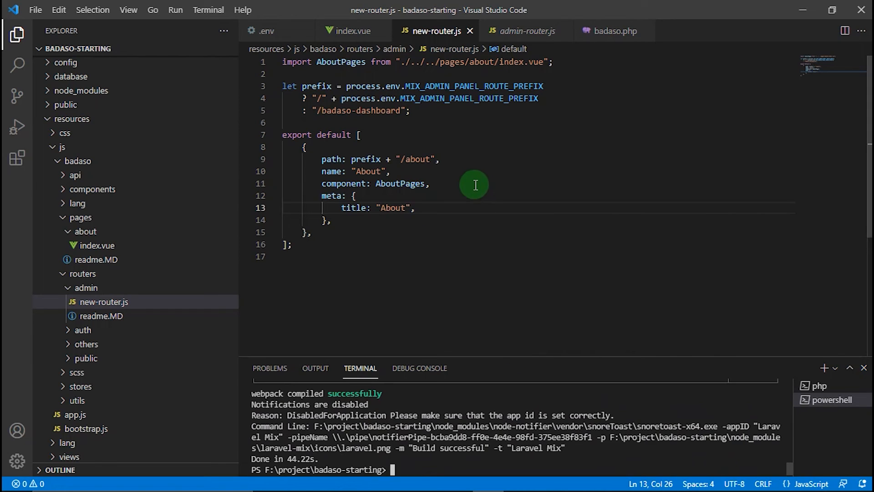
mouse_move(440, 150)
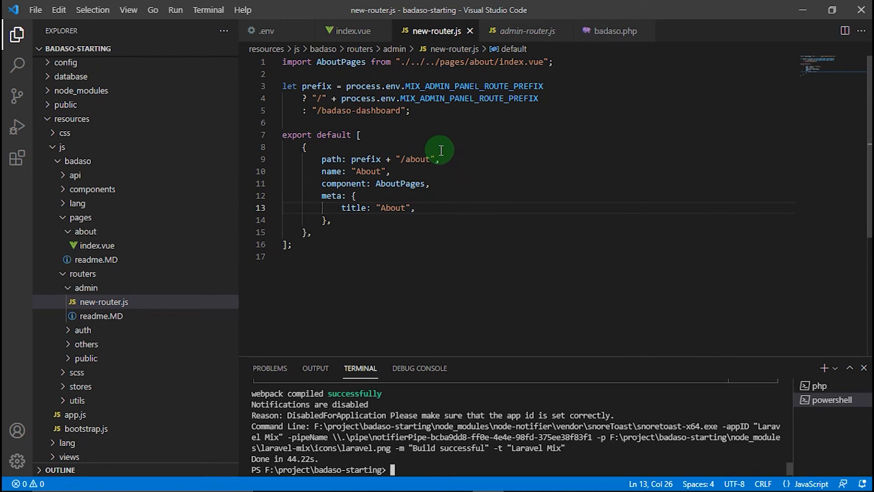
mouse_move(432, 159)
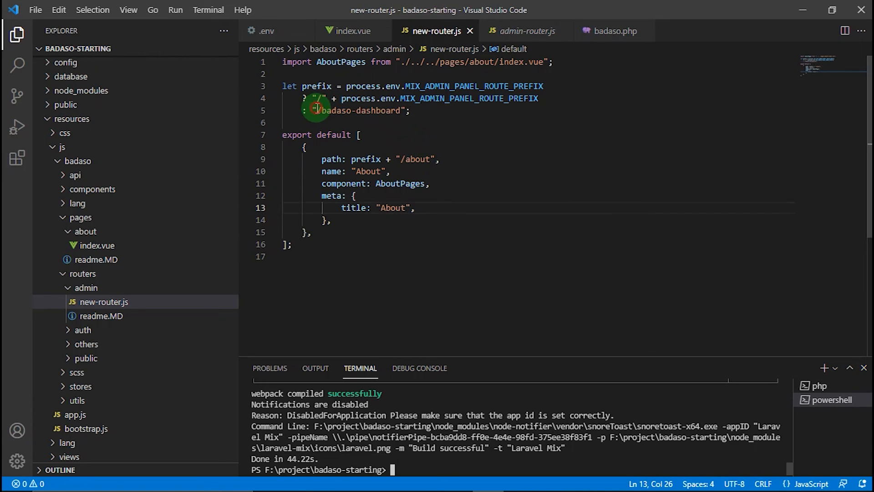
double_click(415, 159)
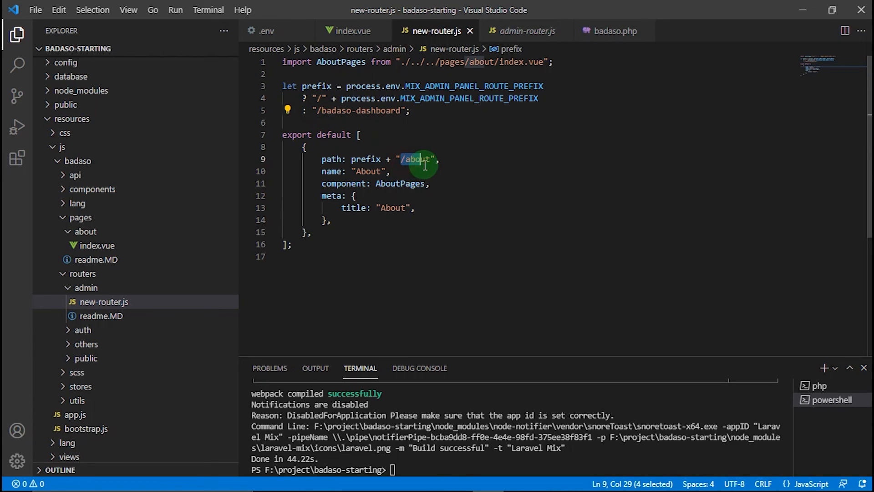
left_click(438, 159)
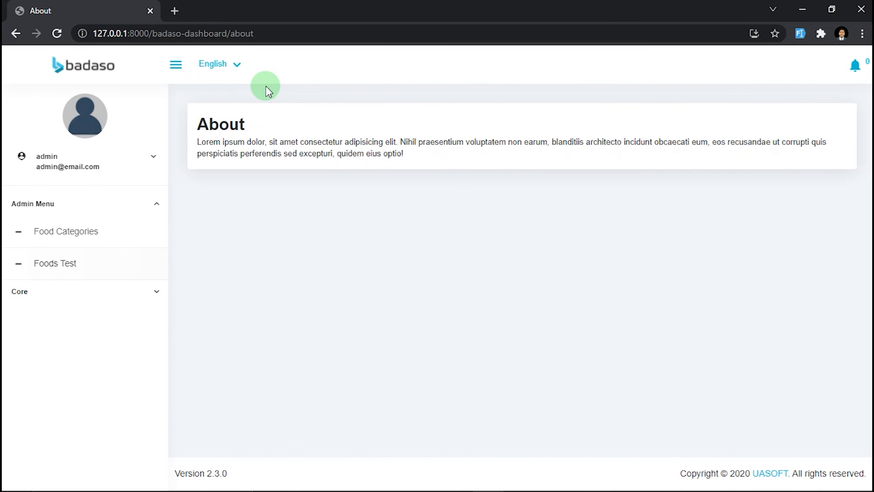
mouse_move(506, 199)
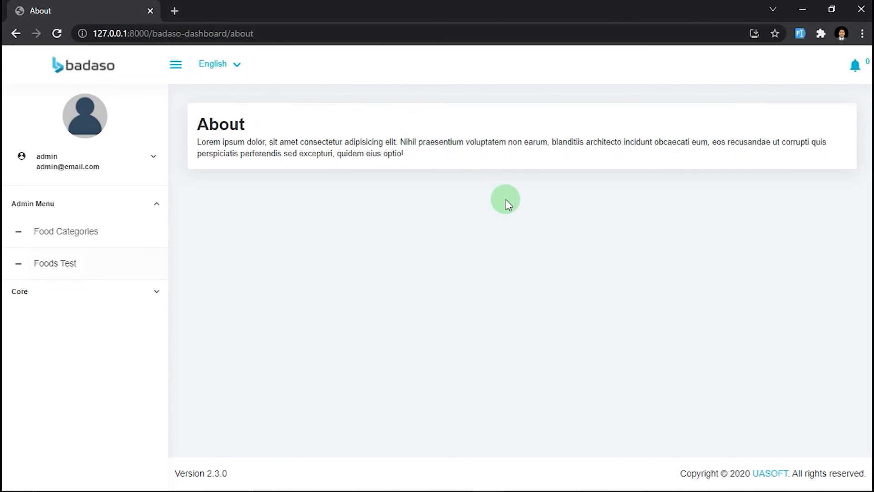
mouse_move(458, 219)
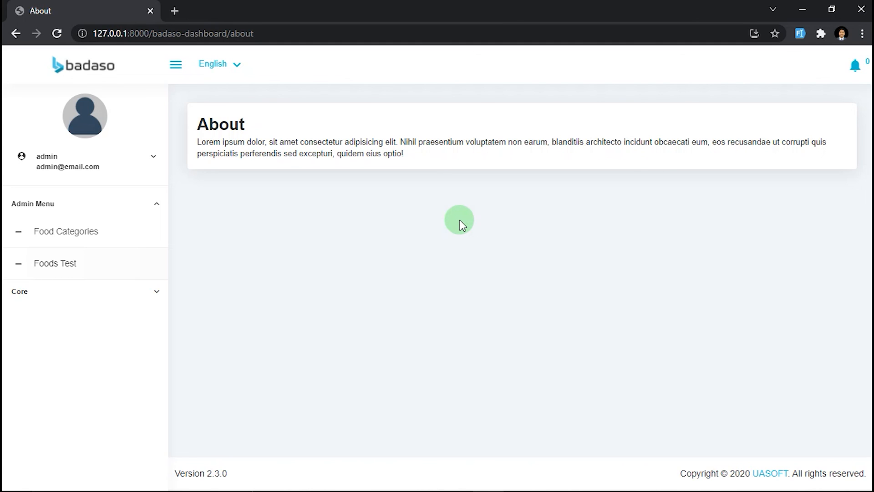
mouse_move(457, 218)
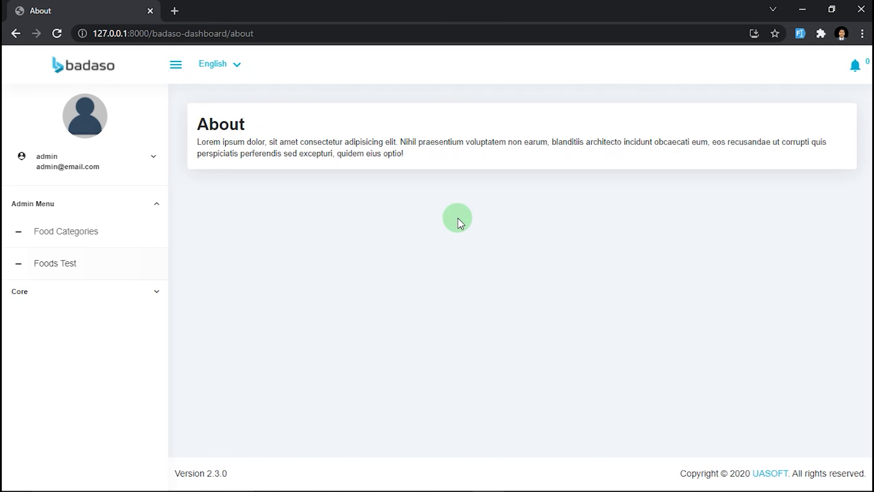